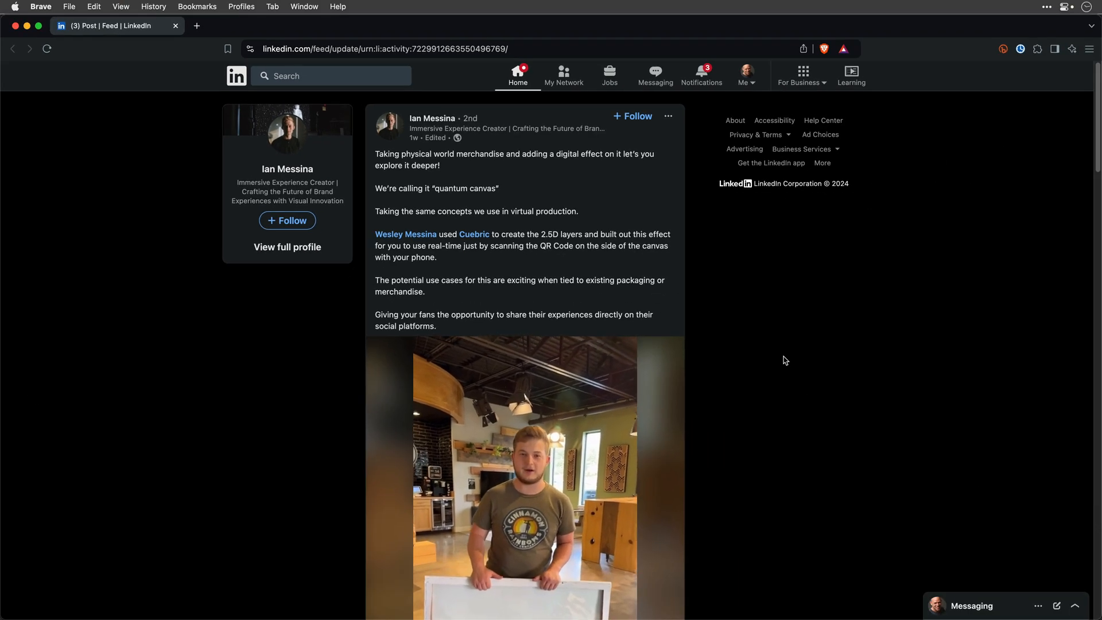
Build the Dynamic Parallax comp holding only the Holding Canvas - Camera Move footage
{"action": "scroll", "scroll_direction": "down", "scroll_amount": 3}
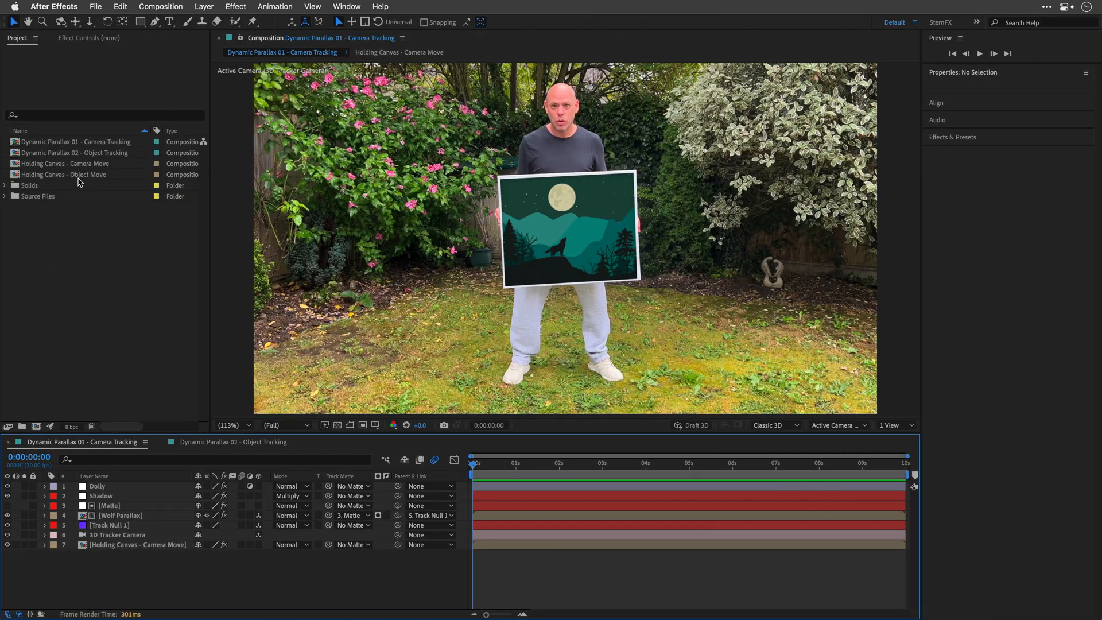
{"action": "double_click", "coordinate": [62, 163]}
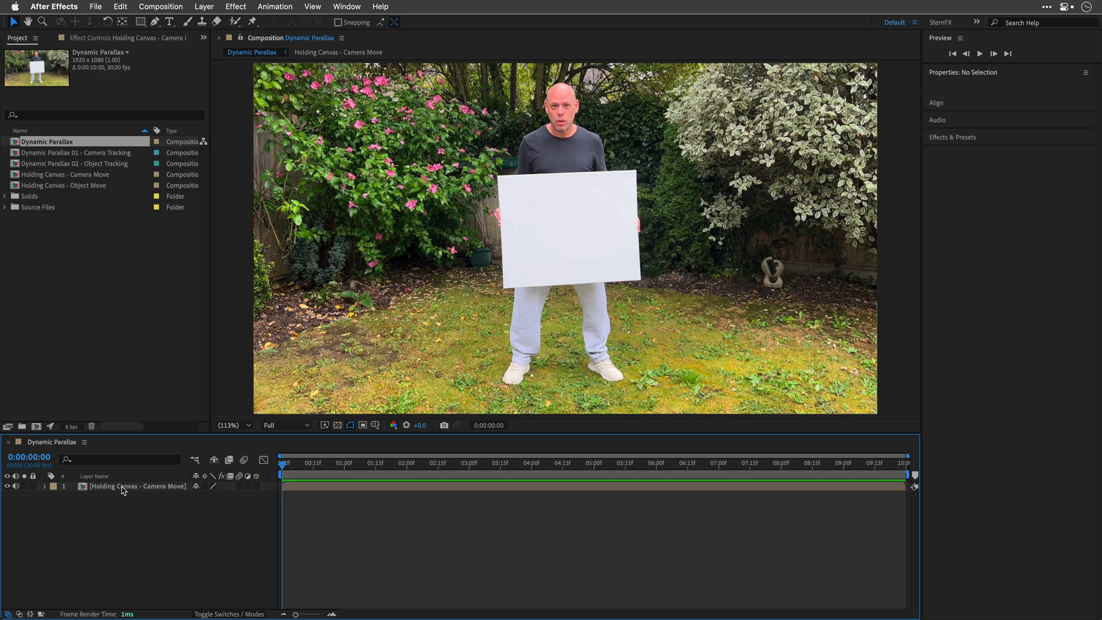
{"action": "left_click", "coordinate": [125, 486]}
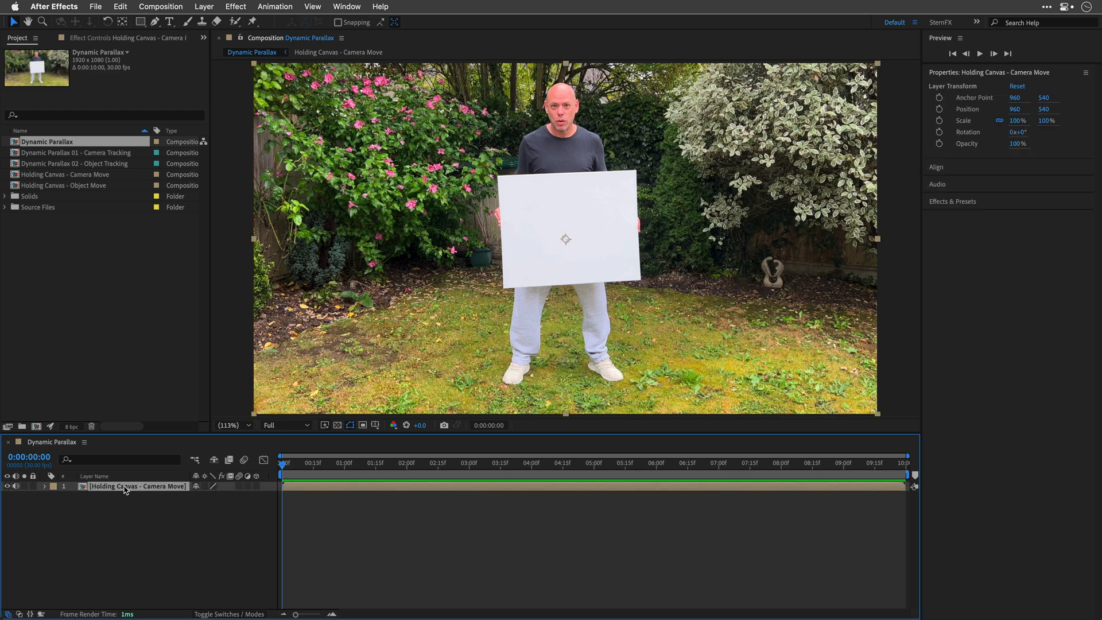
{"action": "double_click", "coordinate": [63, 174]}
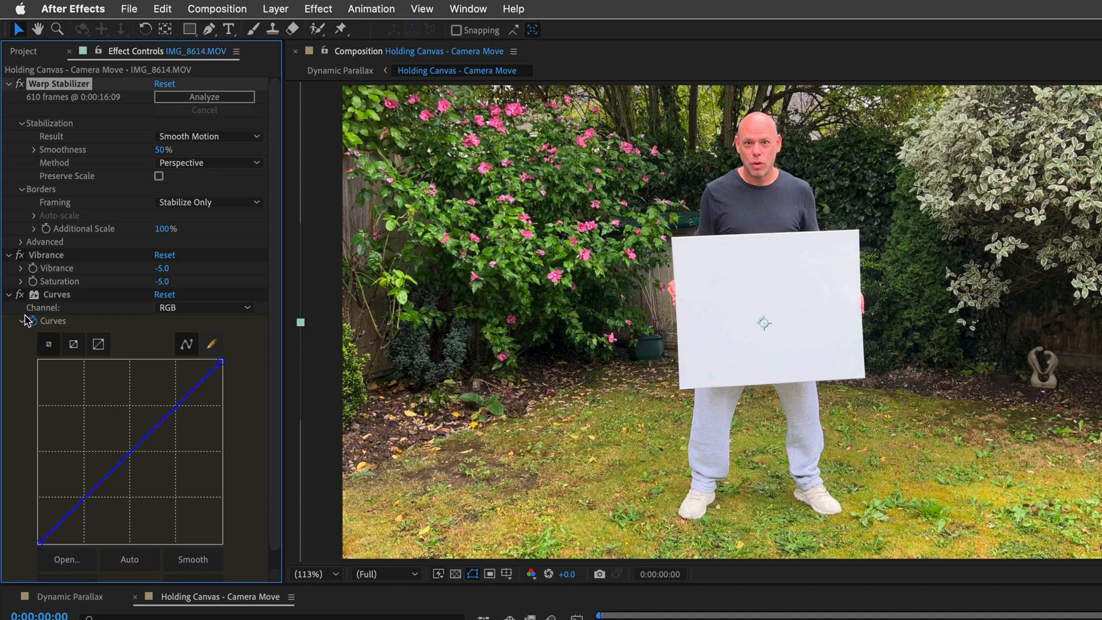
{"action": "left_click", "coordinate": [340, 70]}
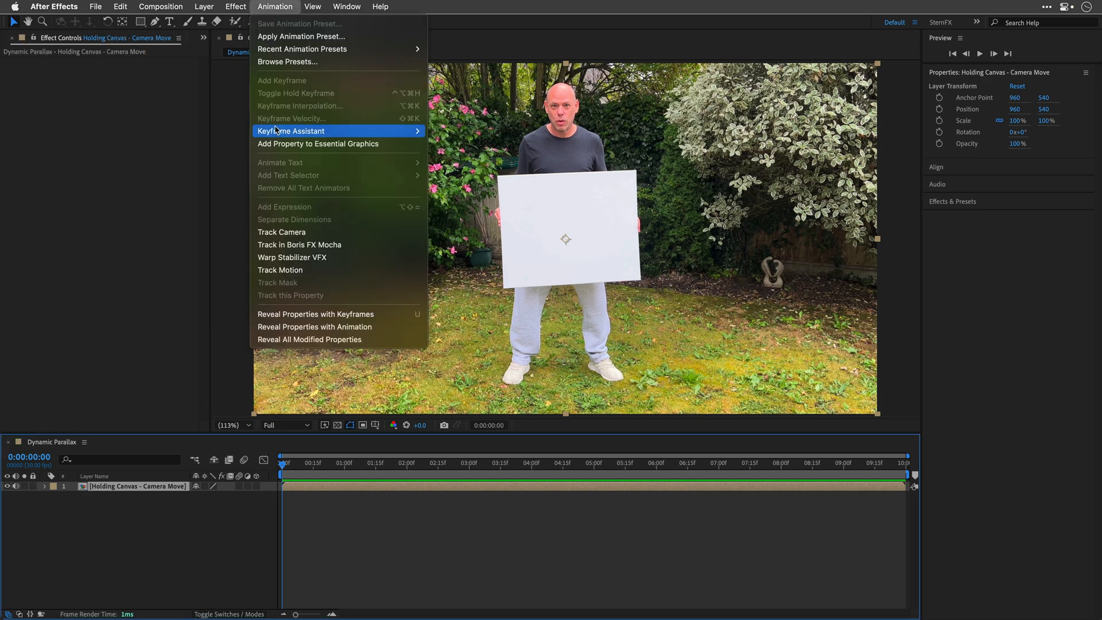
Run Track Camera on the canvas footage and target canvas points at 81% size
{"action": "left_click", "coordinate": [281, 232]}
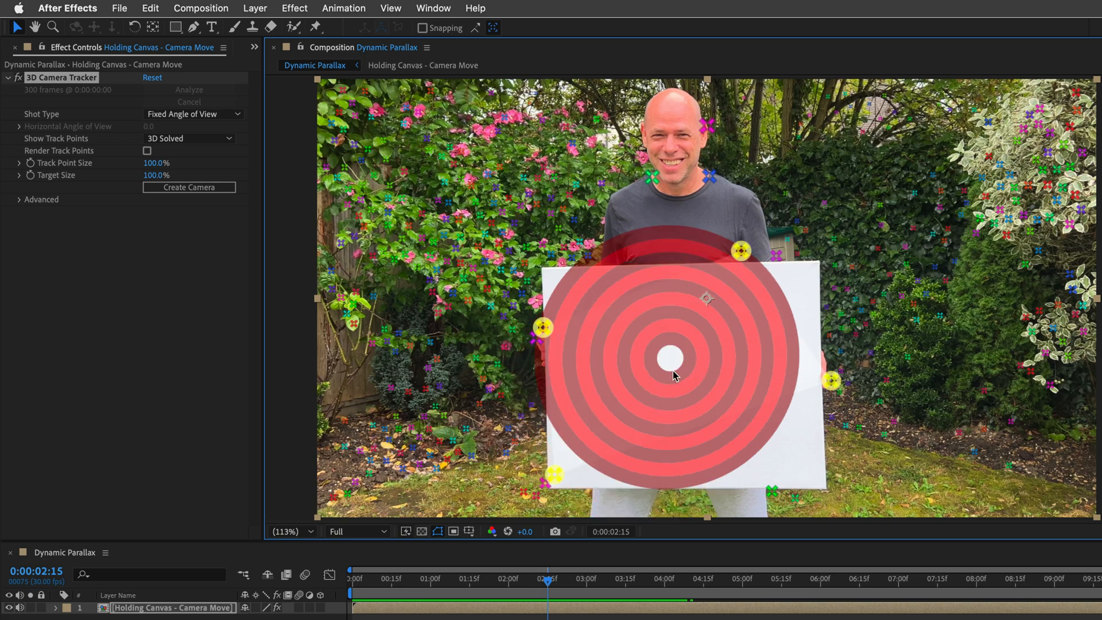
{"action": "mouse_move", "coordinate": [207, 224]}
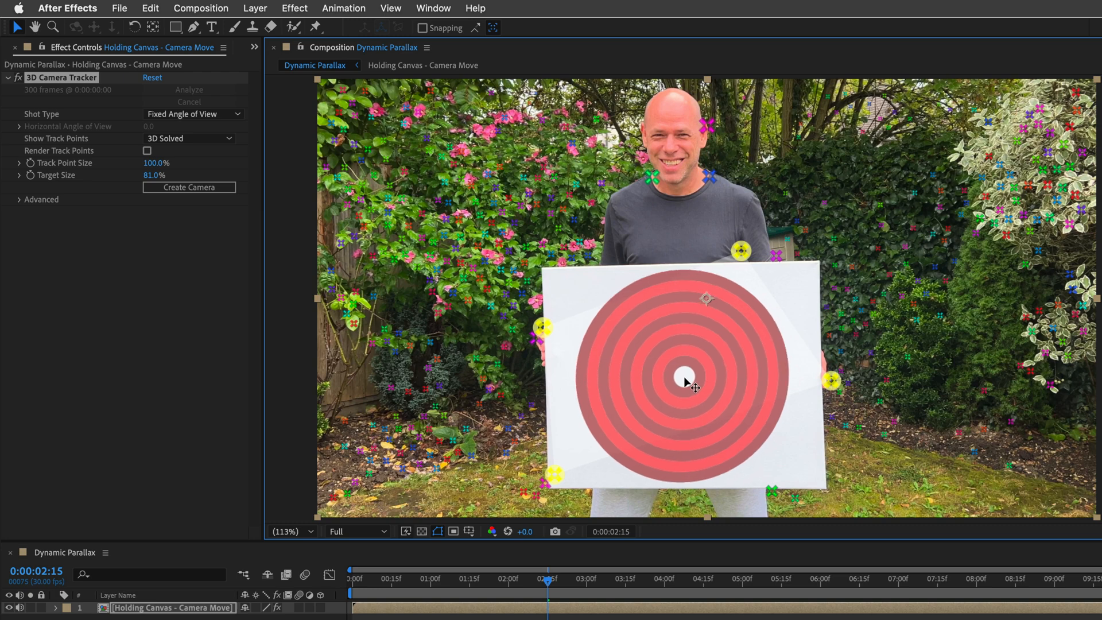
Create a tracked solid and 3D camera from the chosen canvas track points
{"action": "right_click", "coordinate": [686, 382]}
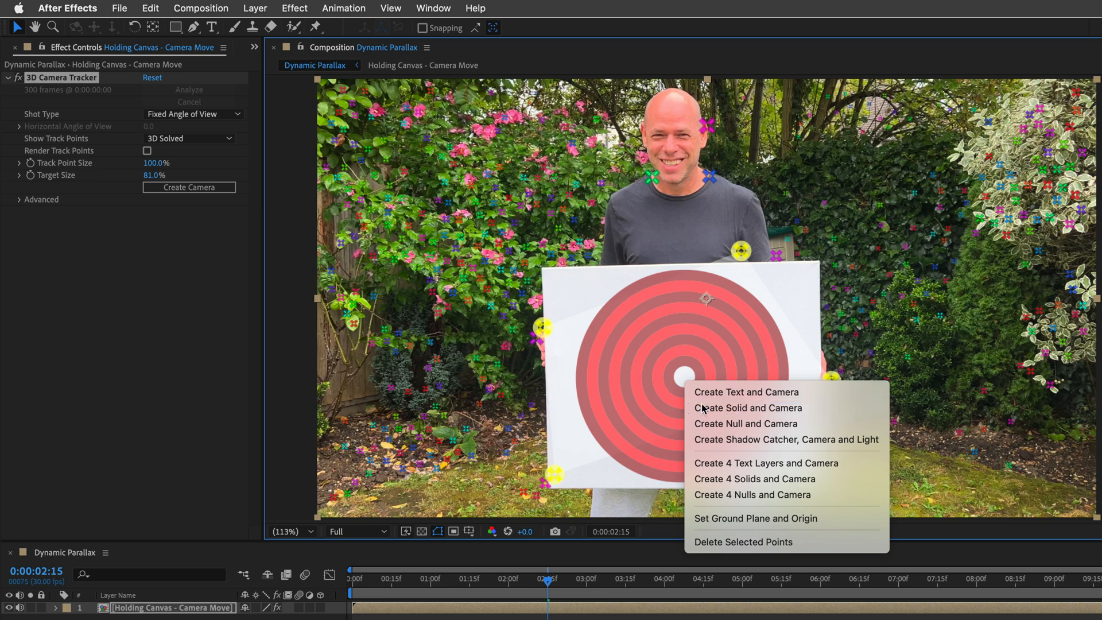
{"action": "left_click", "coordinate": [749, 408]}
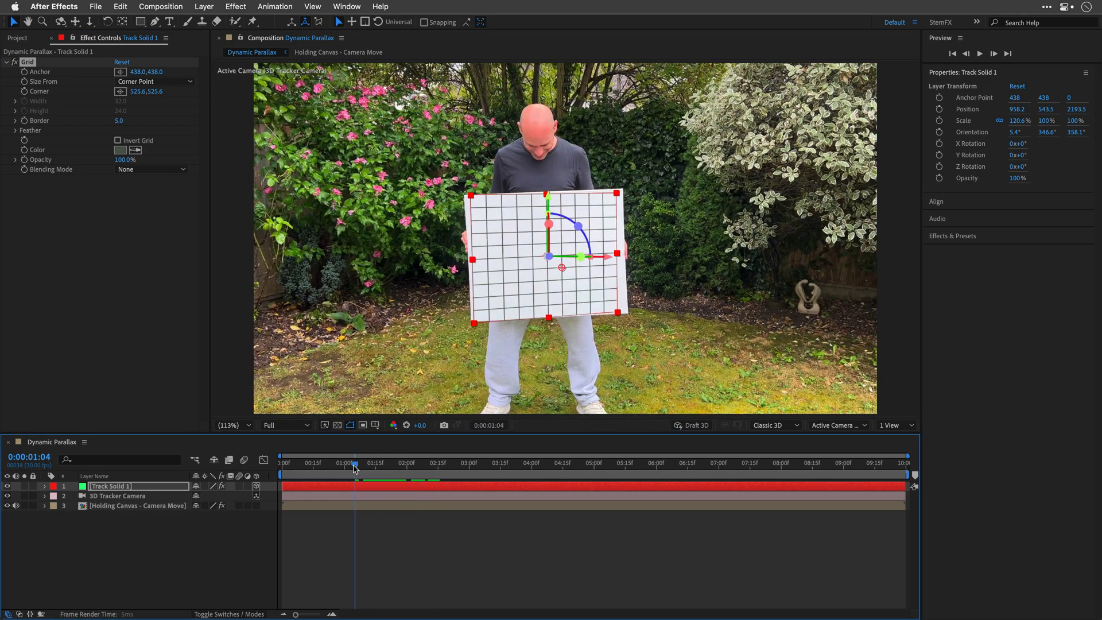
Start Position and Orientation keyframes on Track Solid 1 from the first frame
{"action": "left_click", "coordinate": [280, 462]}
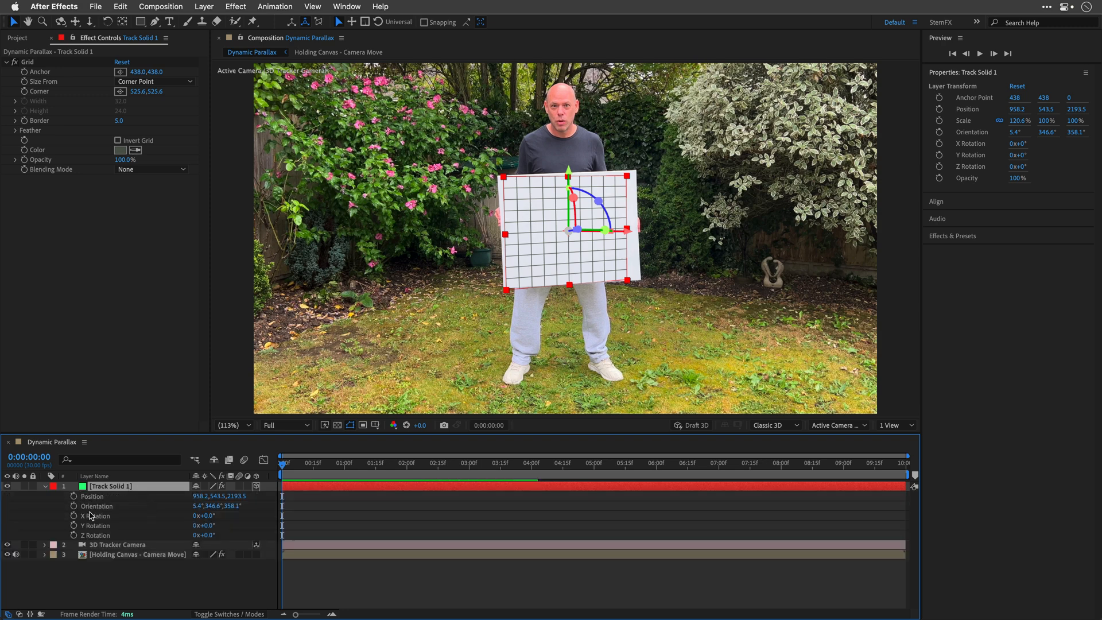
{"action": "mouse_move", "coordinate": [73, 497]}
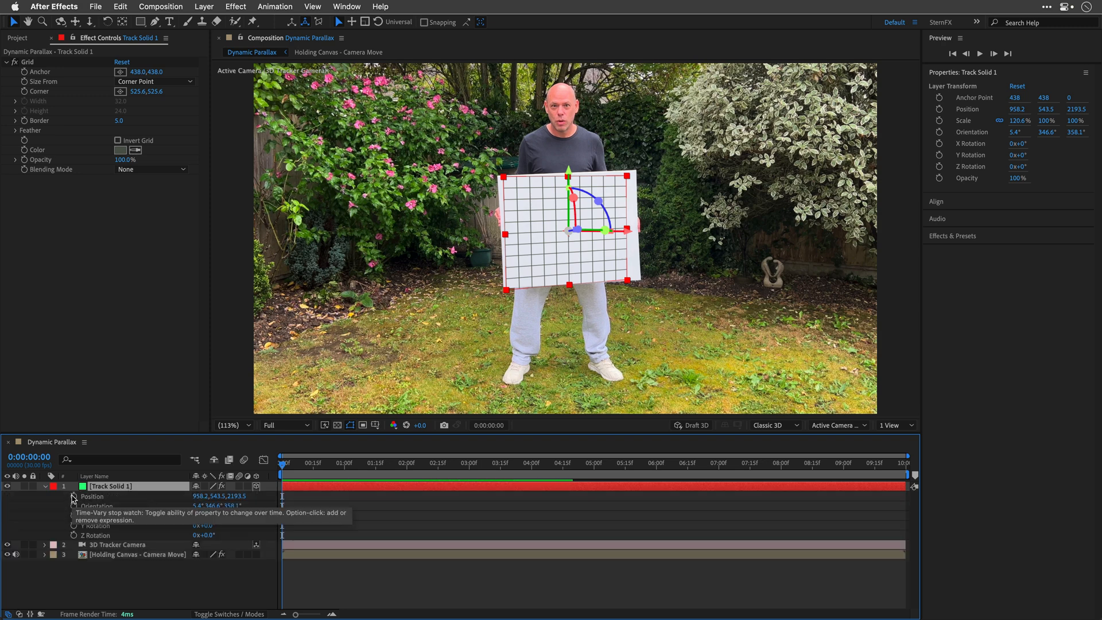
{"action": "left_click", "coordinate": [74, 505]}
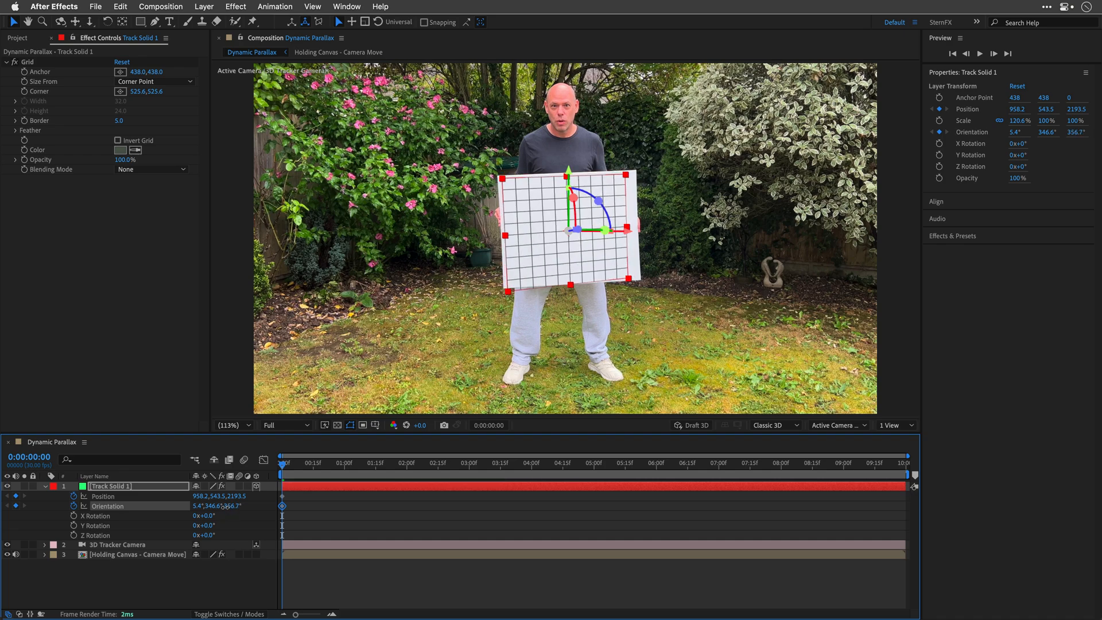
{"action": "left_click", "coordinate": [493, 462]}
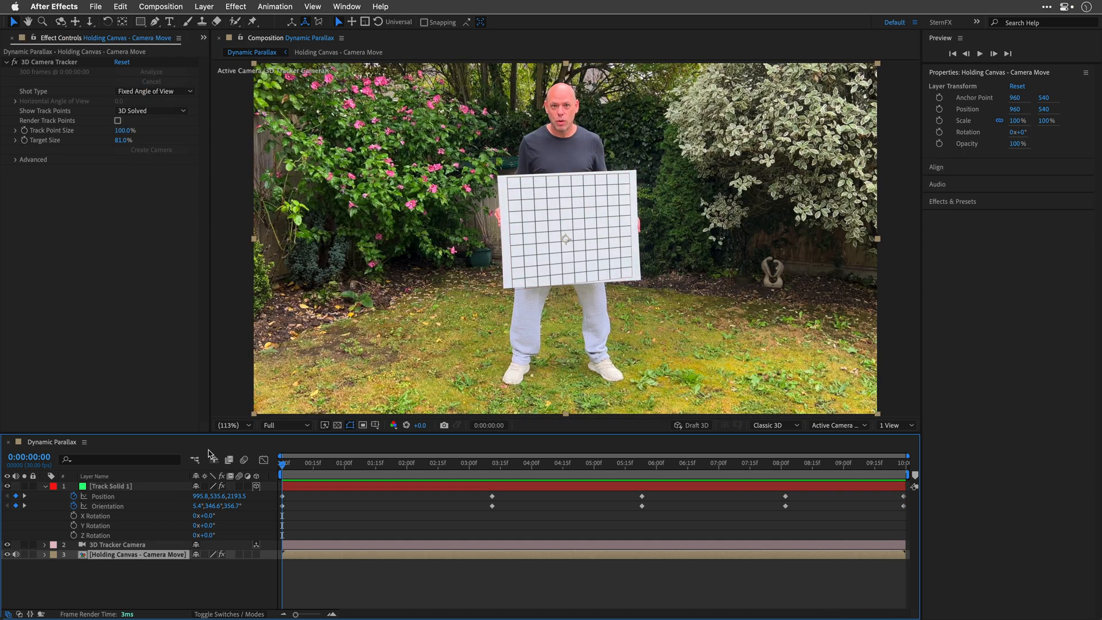
Apply Track in Boris FX Mocha to the Holding Canvas - Camera Move layer
{"action": "left_click", "coordinate": [274, 6]}
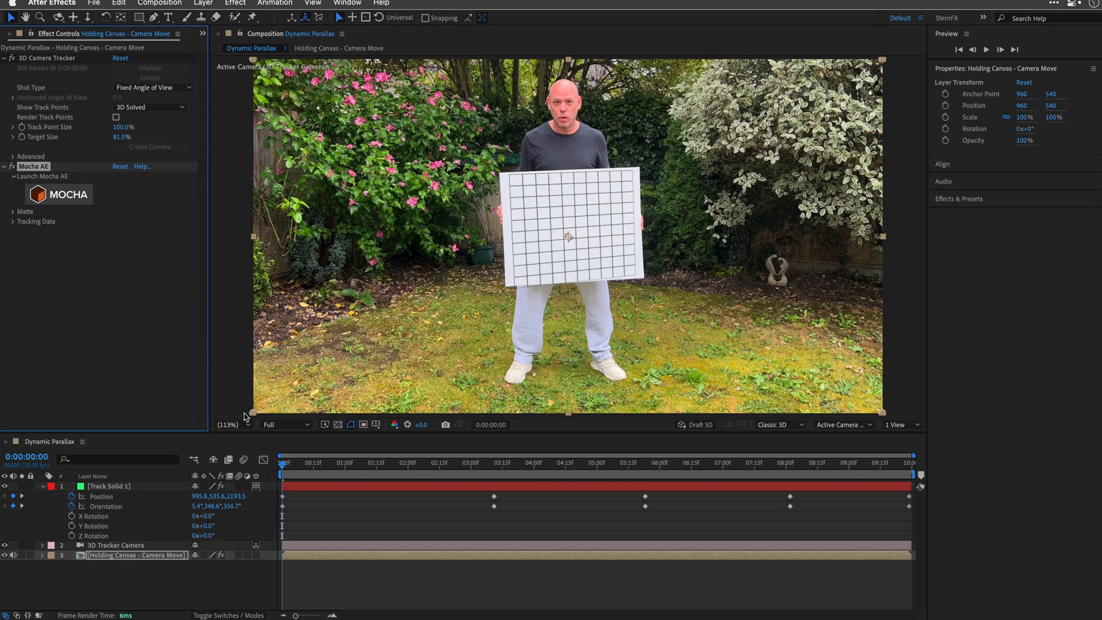
{"action": "left_click", "coordinate": [286, 425]}
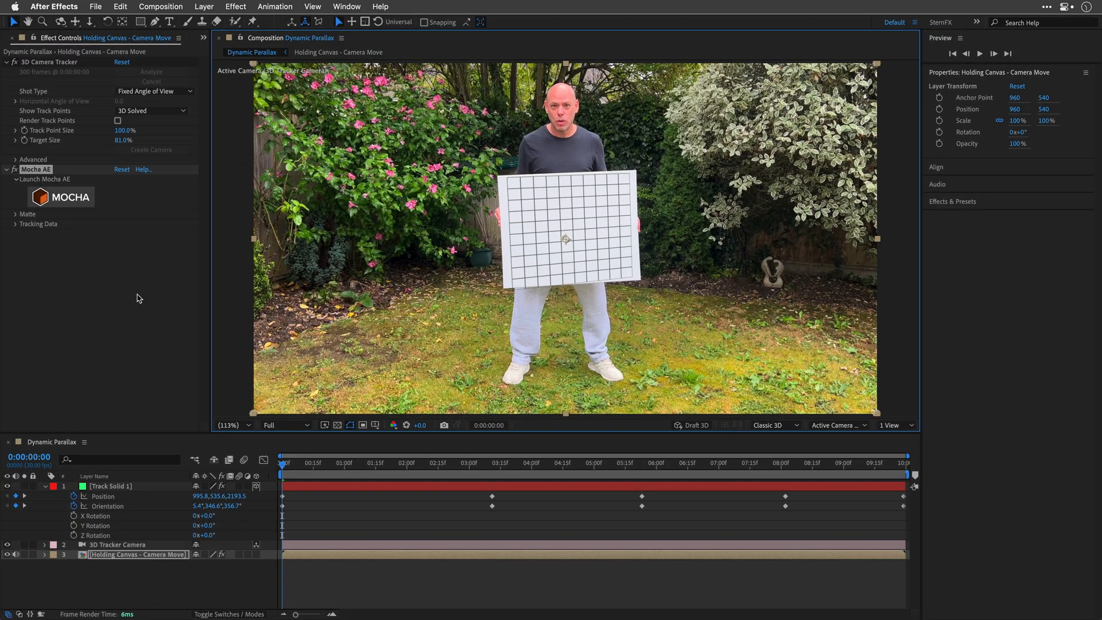
Open Mocha AE, enable perspective tracking, and pin the surface corners to the canvas
{"action": "left_click", "coordinate": [61, 197]}
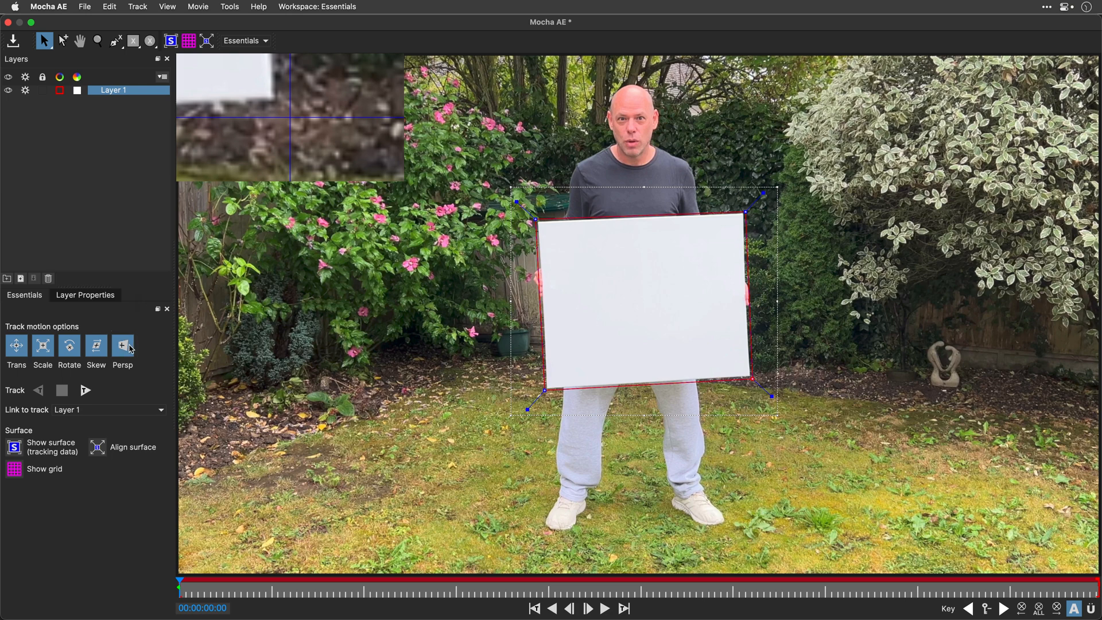
{"action": "left_click", "coordinate": [174, 41]}
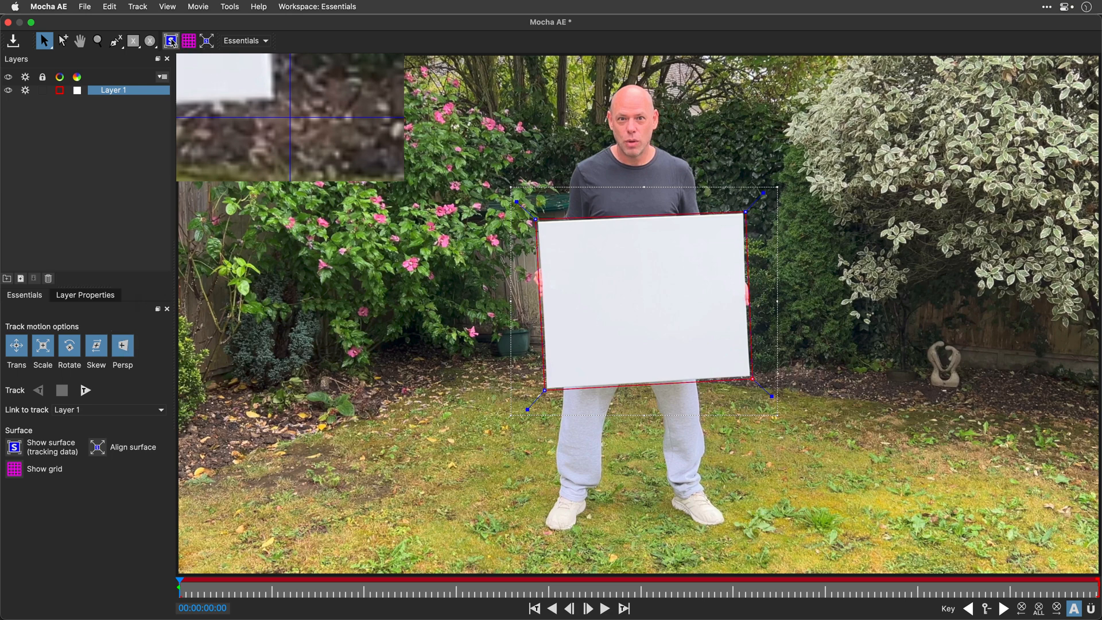
{"action": "left_click", "coordinate": [172, 41]}
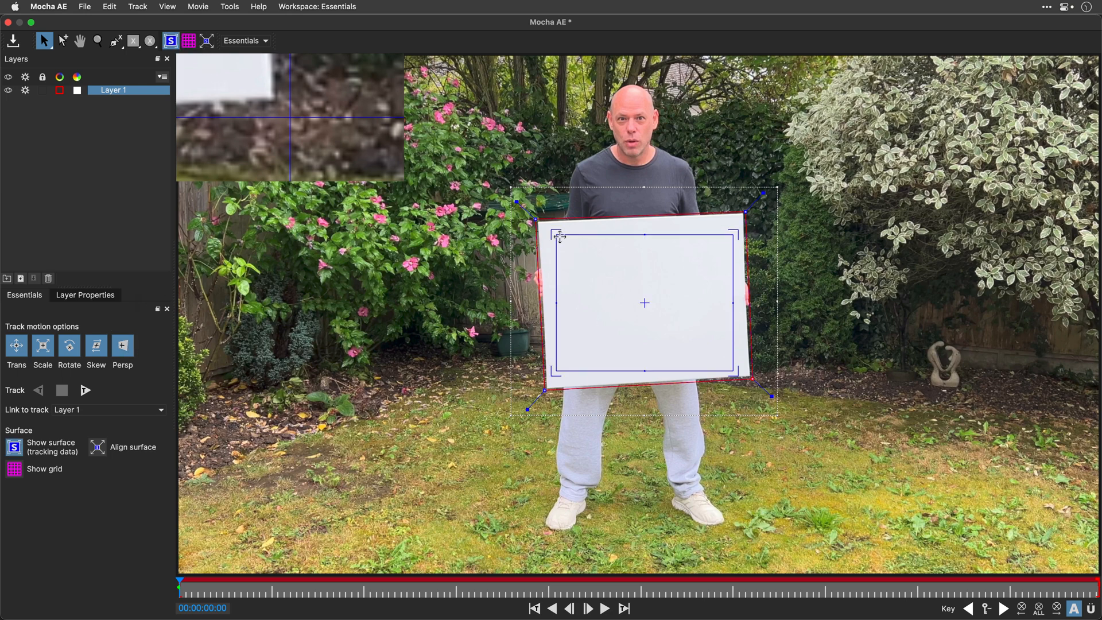
{"action": "left_click_drag", "start_coordinate": [560, 235], "coordinate": [544, 229]}
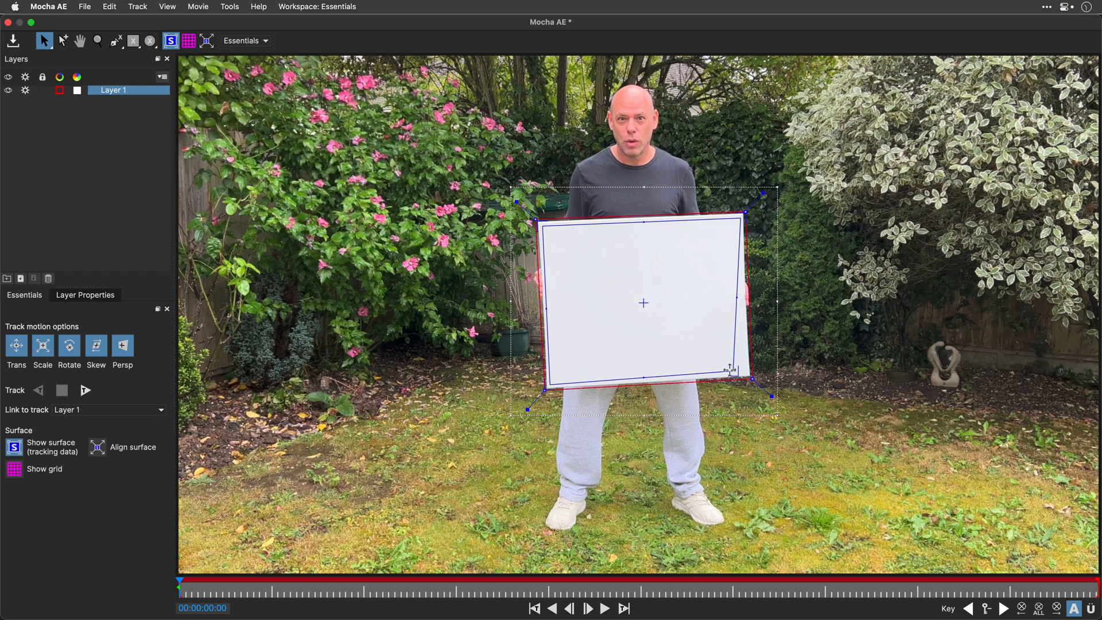
{"action": "left_click_drag", "start_coordinate": [731, 369], "coordinate": [753, 376]}
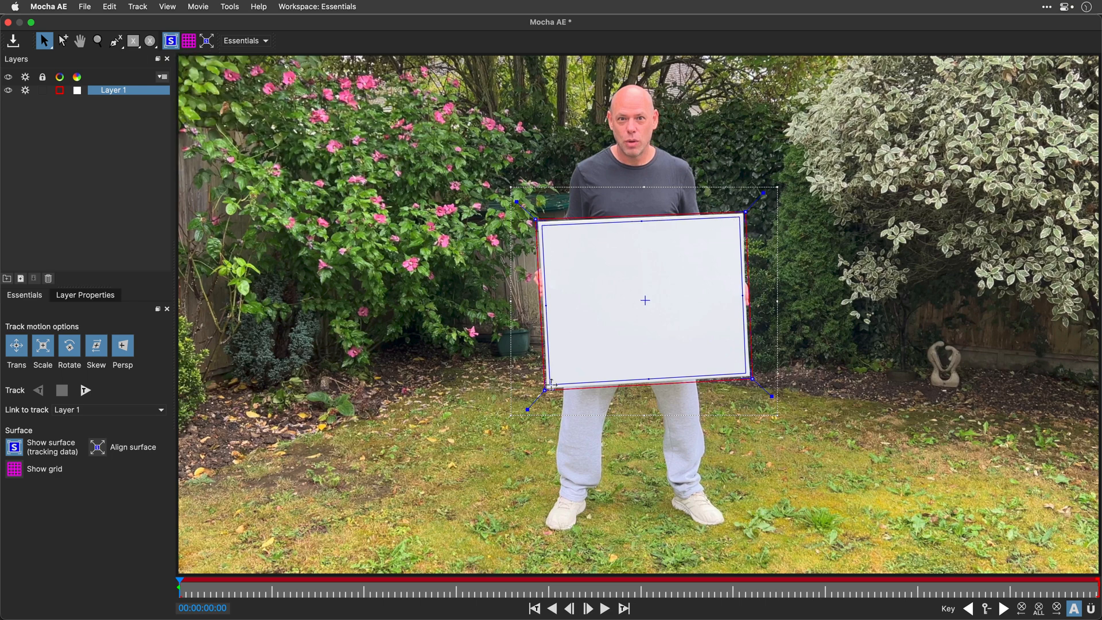
Set Layer Properties Insert Clip to Logo, then return to Essentials
{"action": "left_click", "coordinate": [85, 294]}
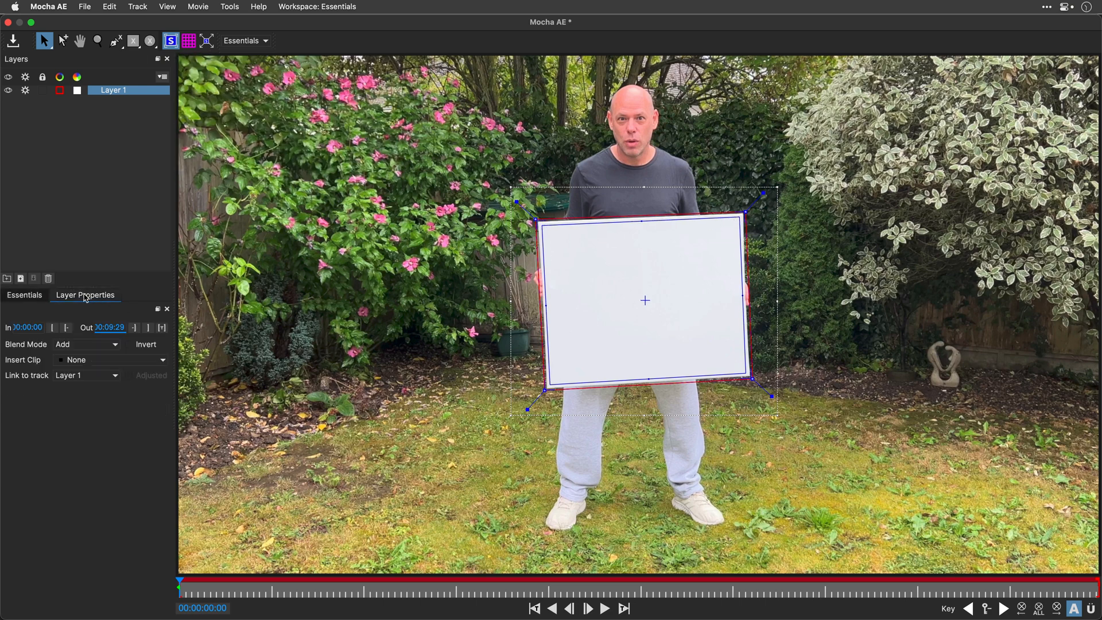
{"action": "left_click", "coordinate": [109, 360]}
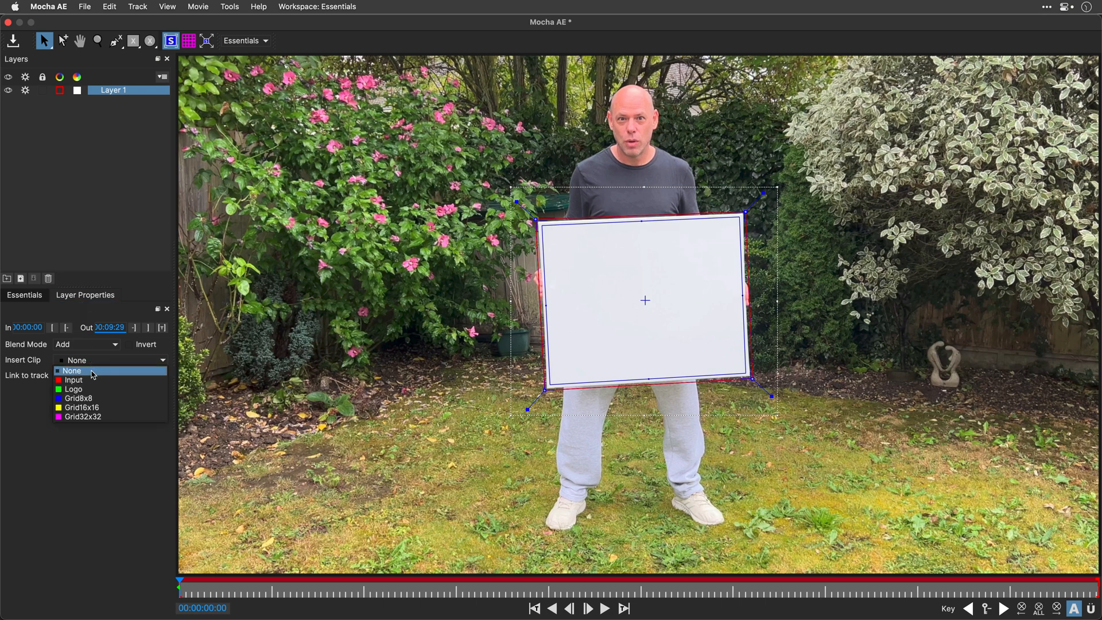
{"action": "left_click", "coordinate": [73, 389]}
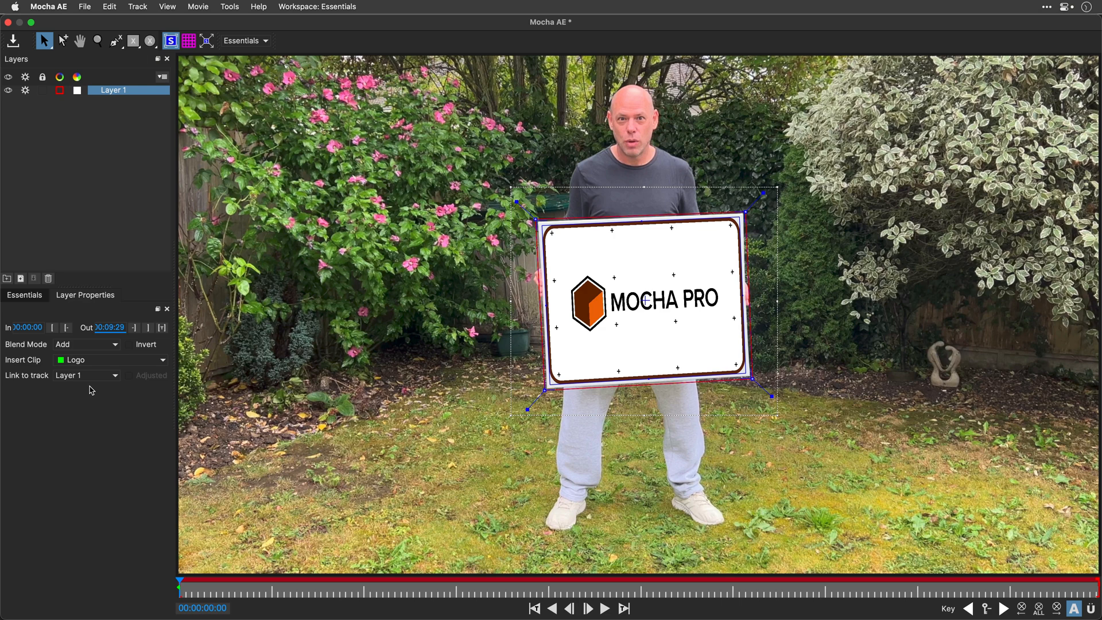
{"action": "left_click", "coordinate": [24, 295]}
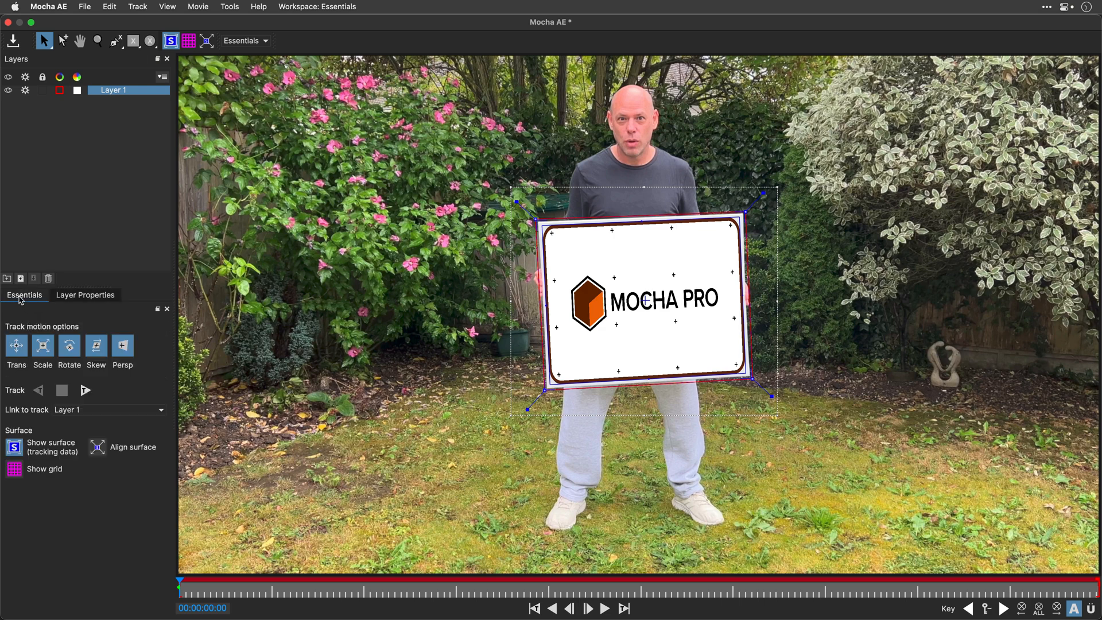
Track the canvas forward, pausing to fix drifting corners, until tracking stops
{"action": "left_click", "coordinate": [85, 390]}
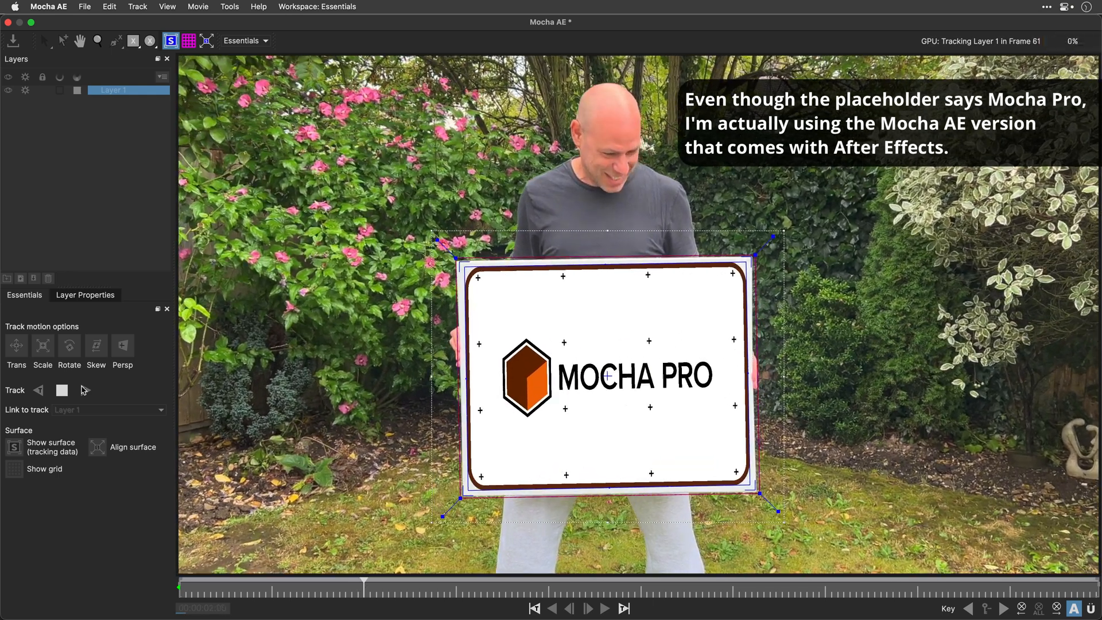
{"action": "left_click", "coordinate": [62, 389]}
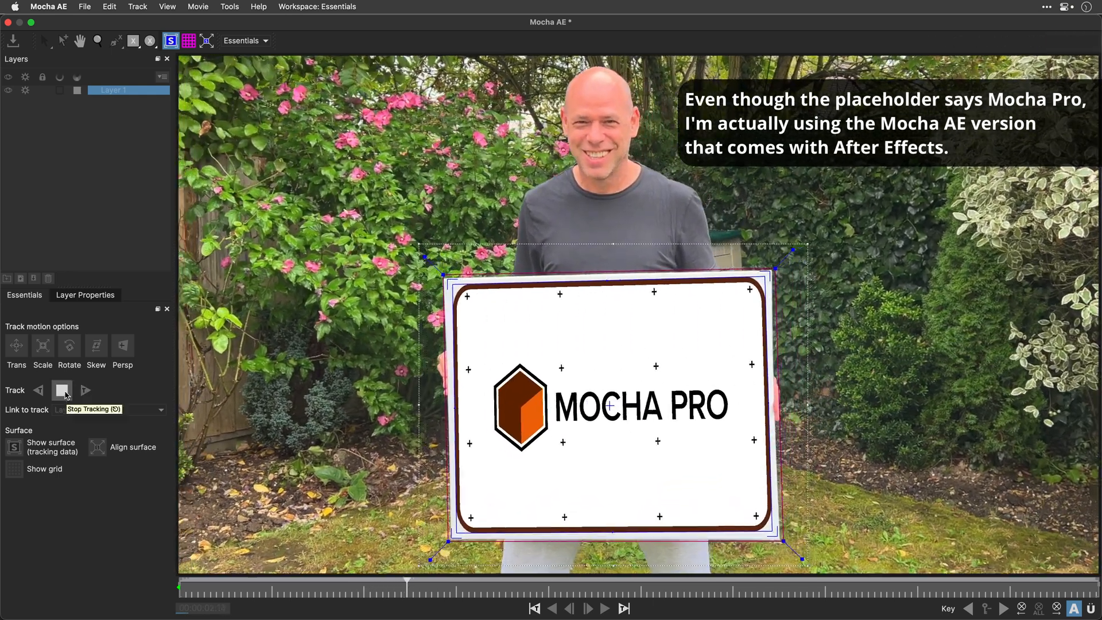
{"action": "left_click", "coordinate": [62, 391]}
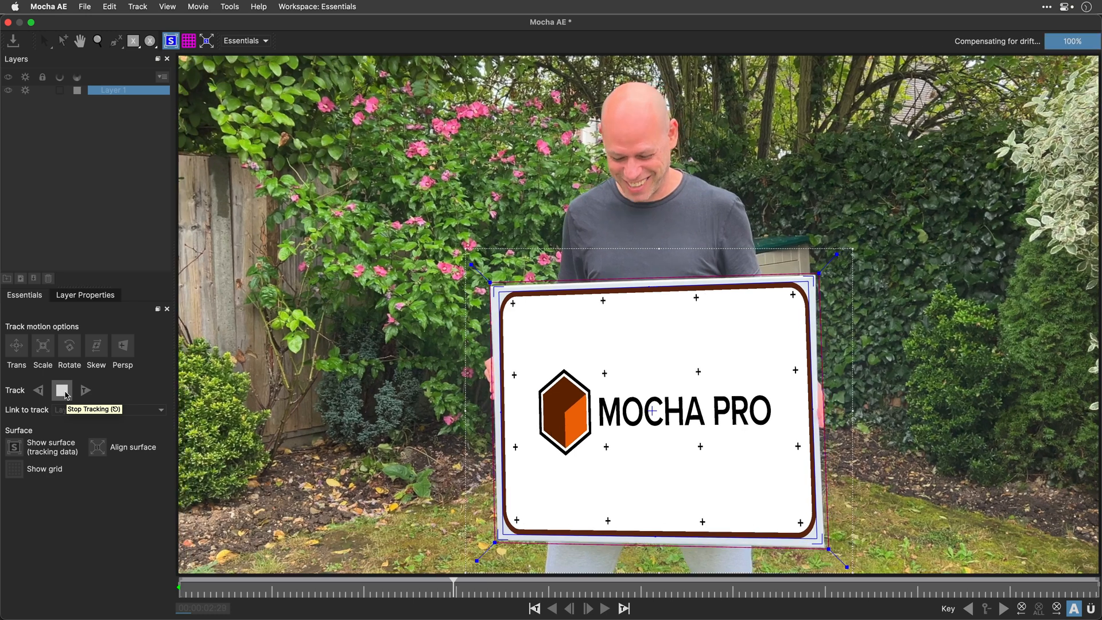
{"action": "left_click", "coordinate": [62, 390]}
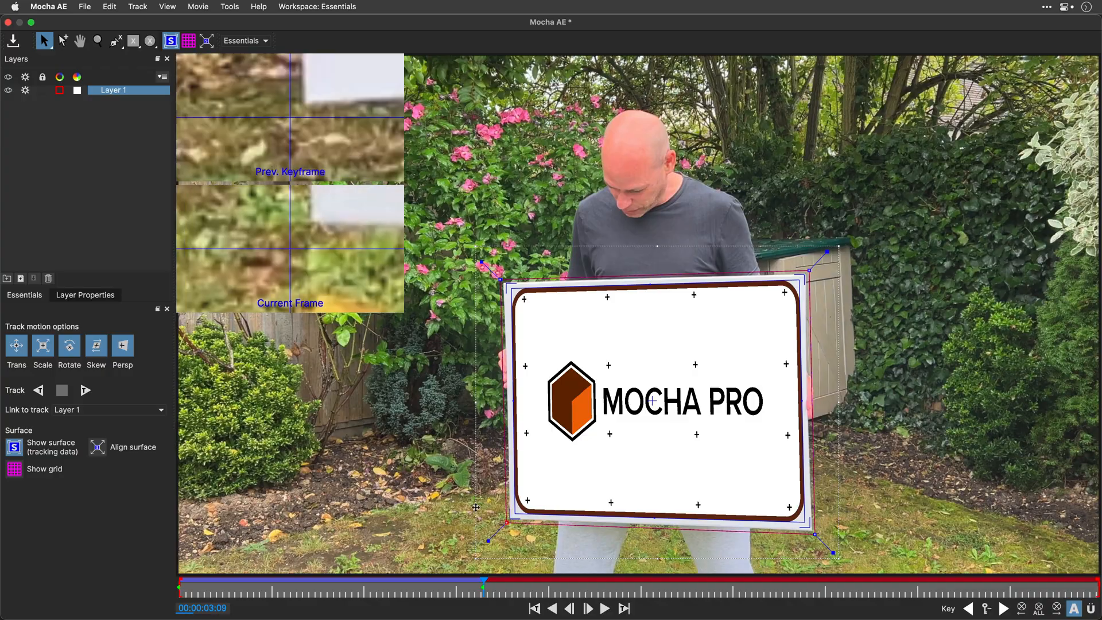
{"action": "left_click", "coordinate": [62, 391]}
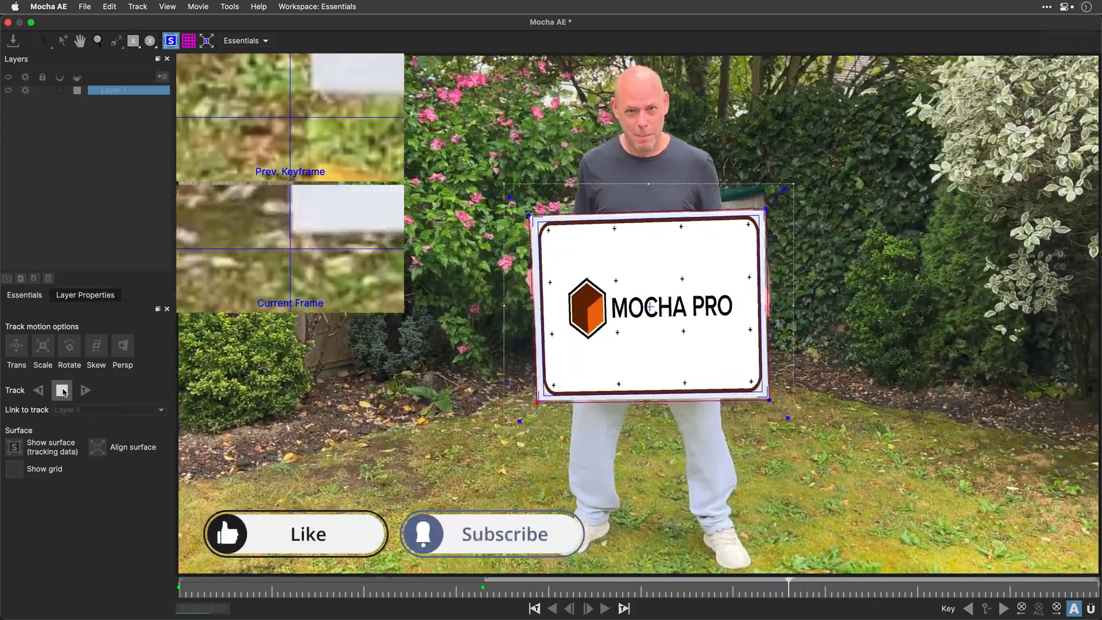
{"action": "left_click", "coordinate": [62, 390]}
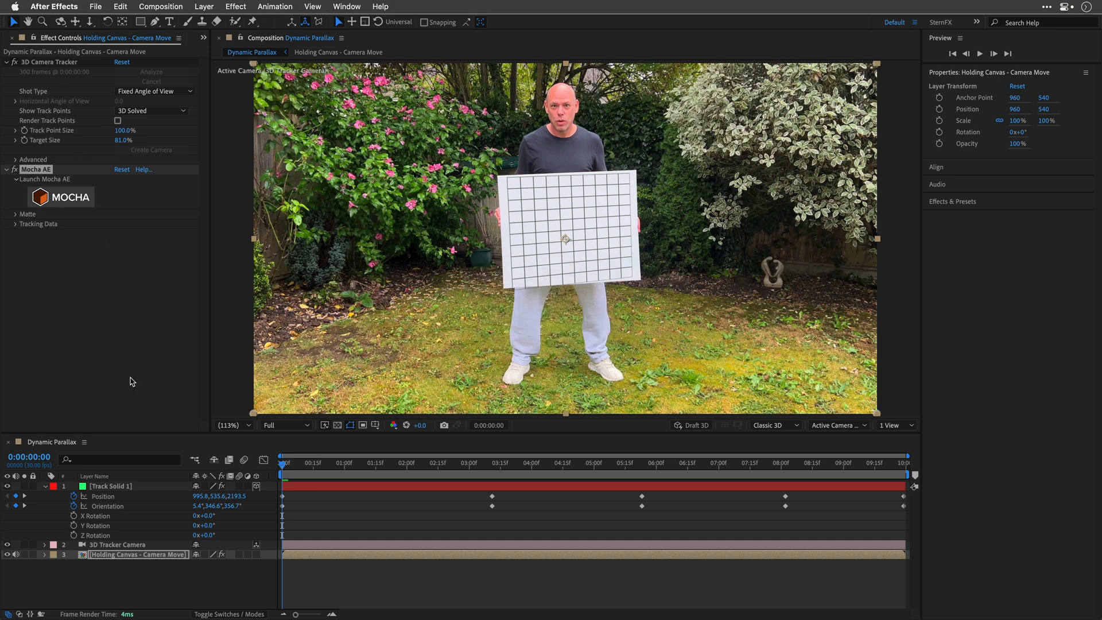
Create a white solid named Frame Matte
{"action": "left_click", "coordinate": [204, 7]}
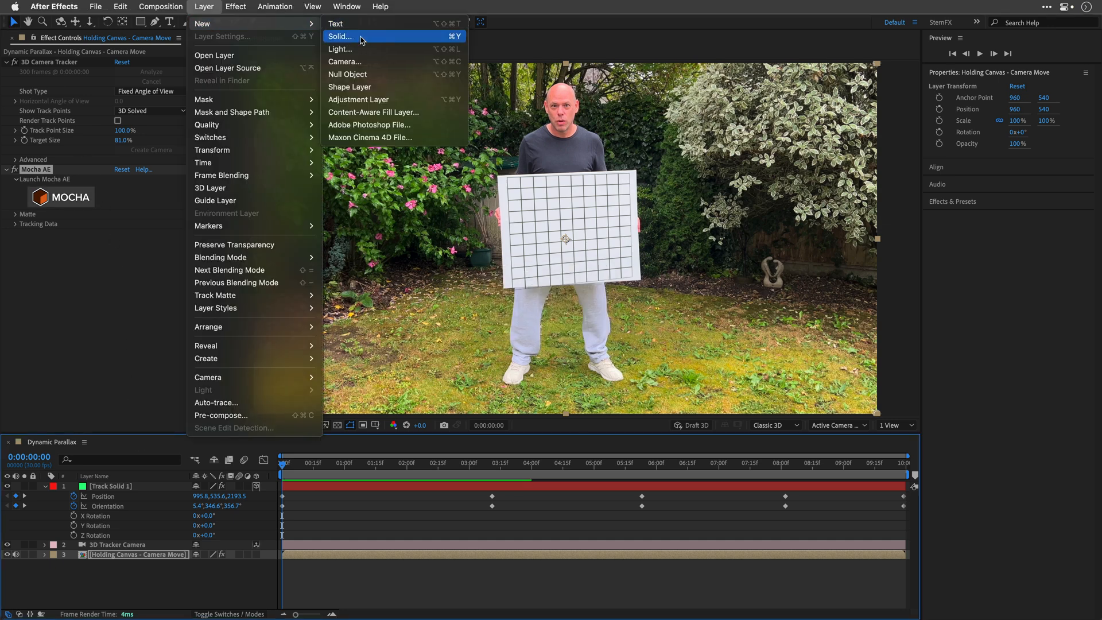
{"action": "left_click", "coordinate": [340, 36]}
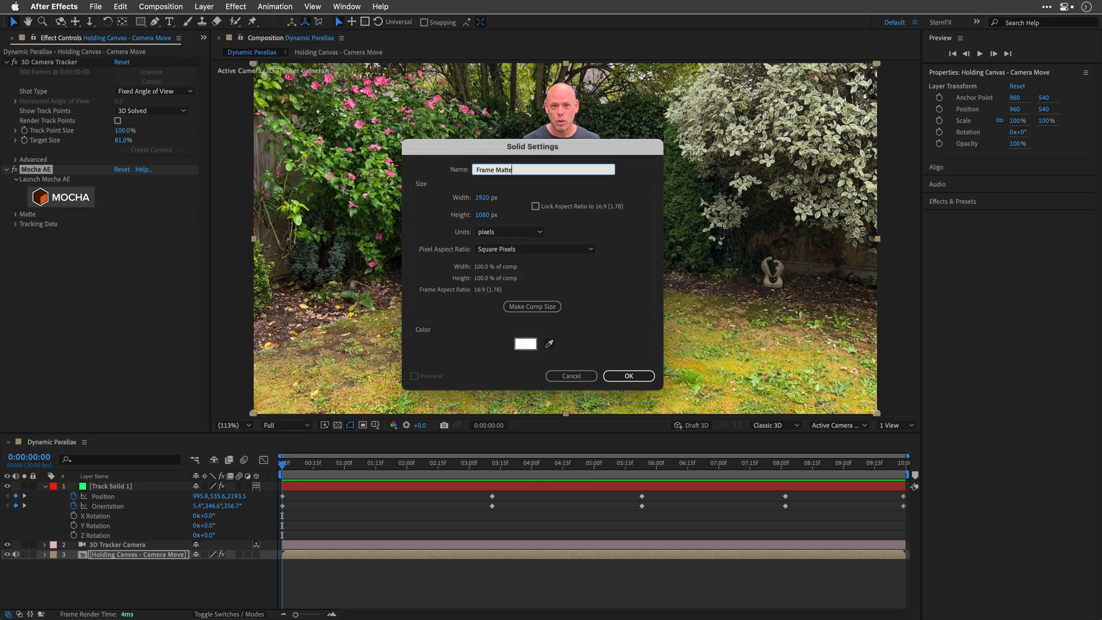
{"action": "left_click", "coordinate": [629, 375]}
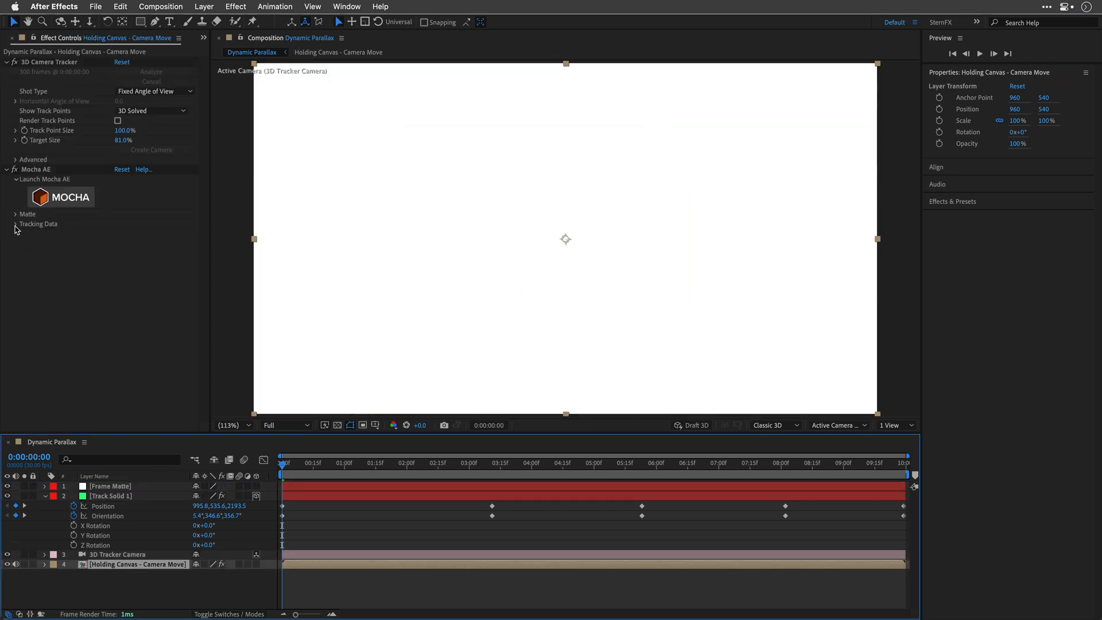
Create Mocha track data and export it as a corner pin to Frame Matte
{"action": "left_click", "coordinate": [15, 224]}
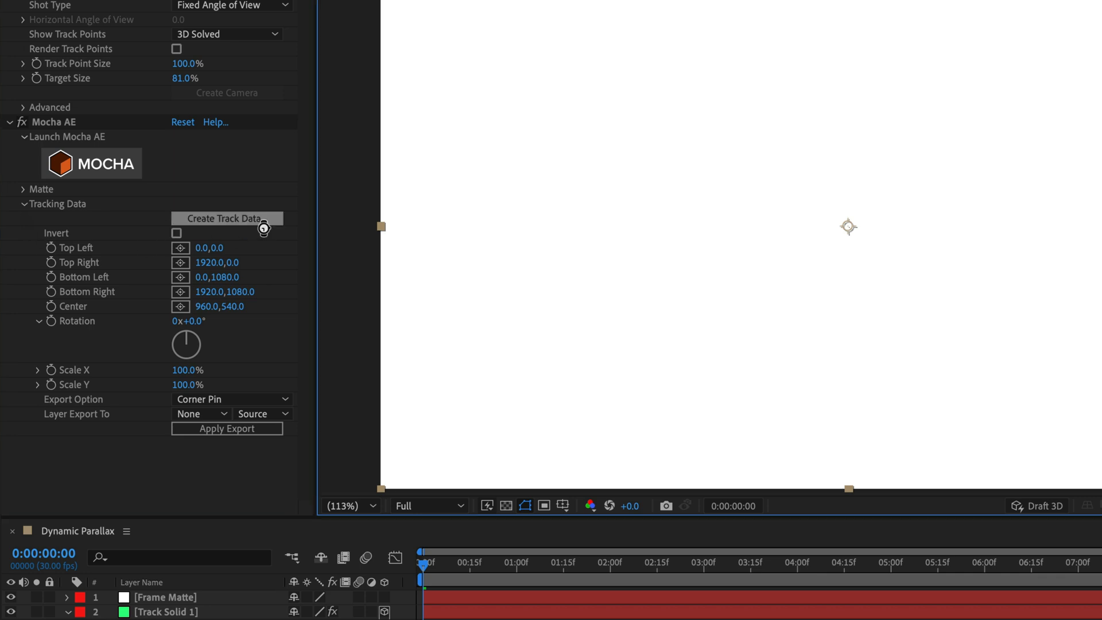
{"action": "left_click", "coordinate": [226, 218]}
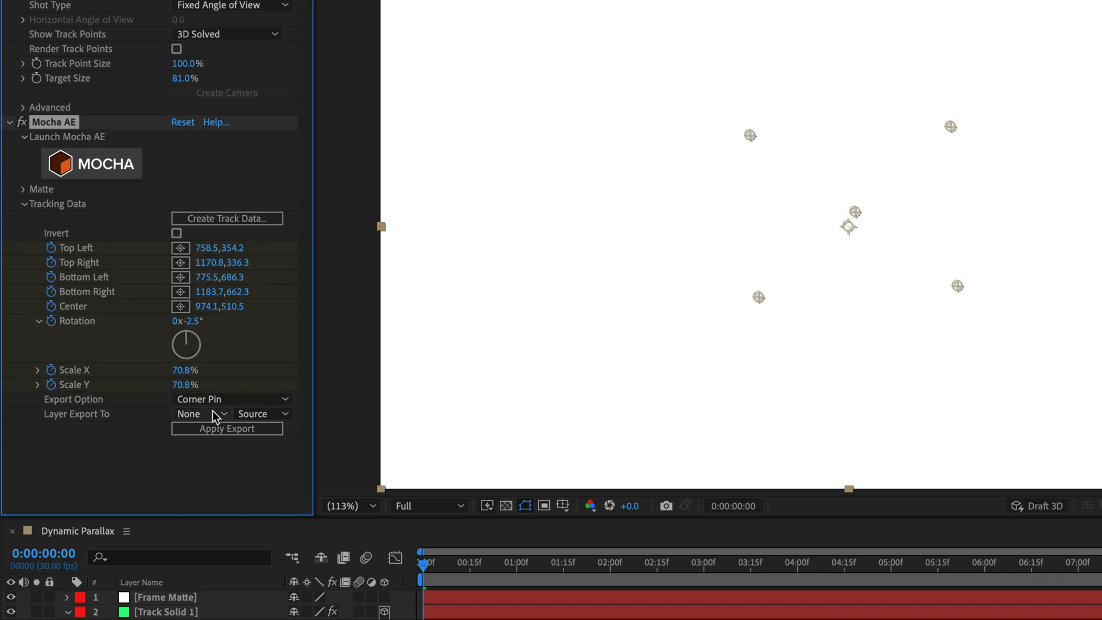
{"action": "left_click", "coordinate": [202, 414]}
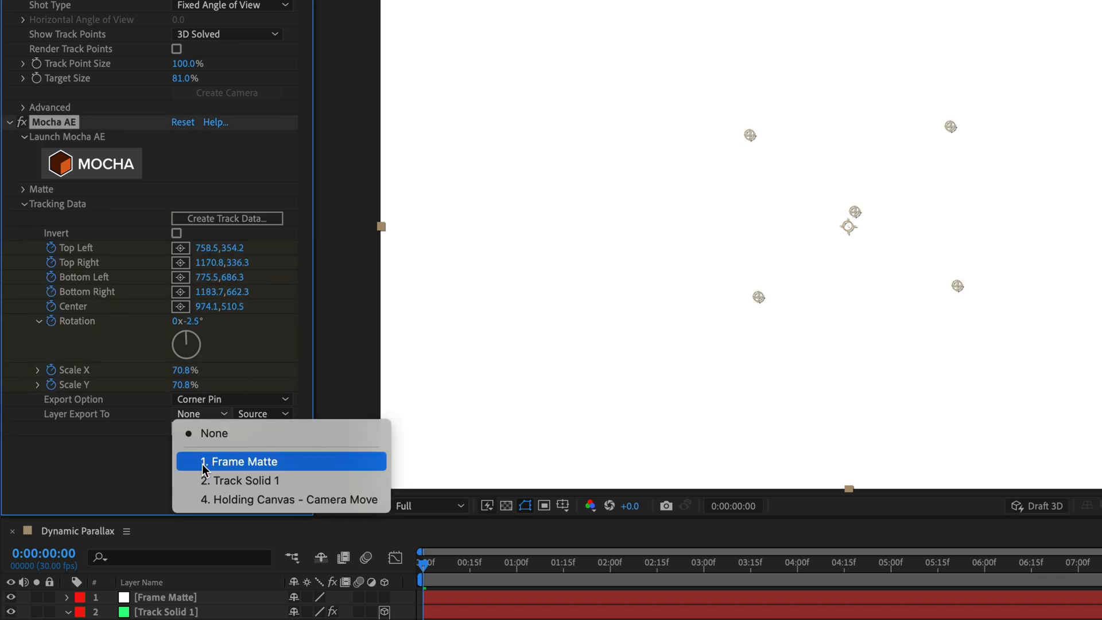
{"action": "left_click", "coordinate": [244, 461]}
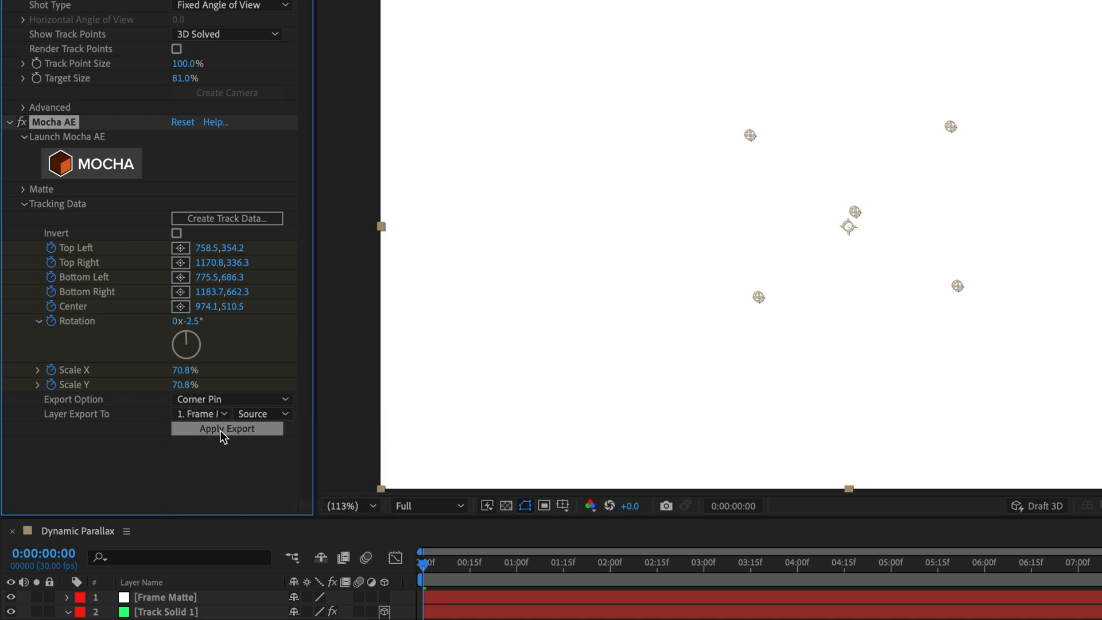
{"action": "left_click", "coordinate": [226, 429]}
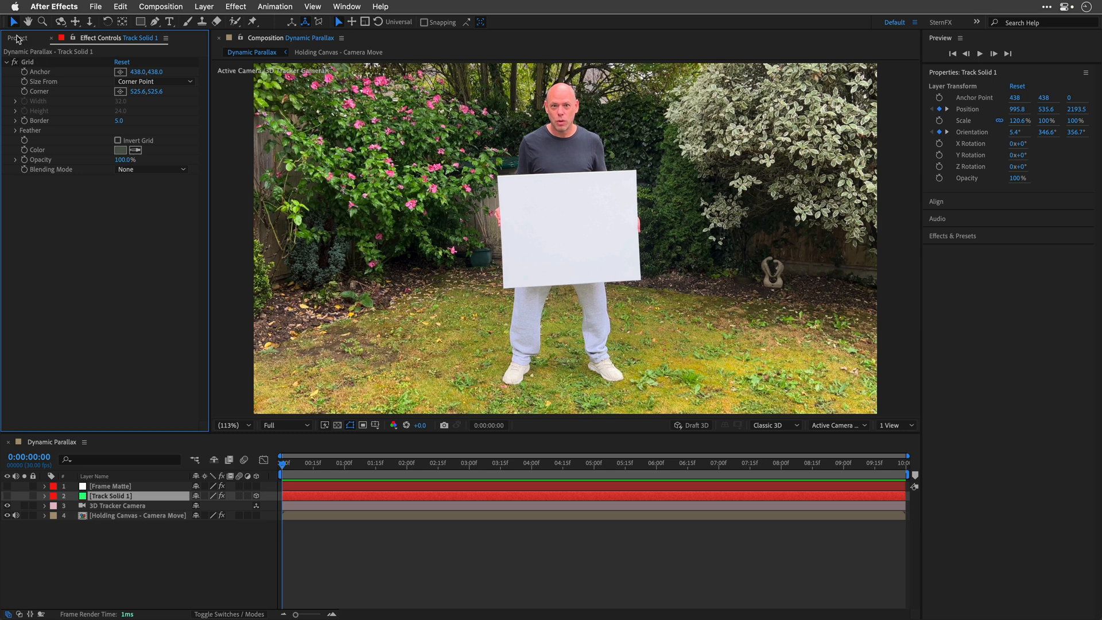
Import Wolf.ai as a Composition with its separate layers
{"action": "left_click", "coordinate": [15, 41]}
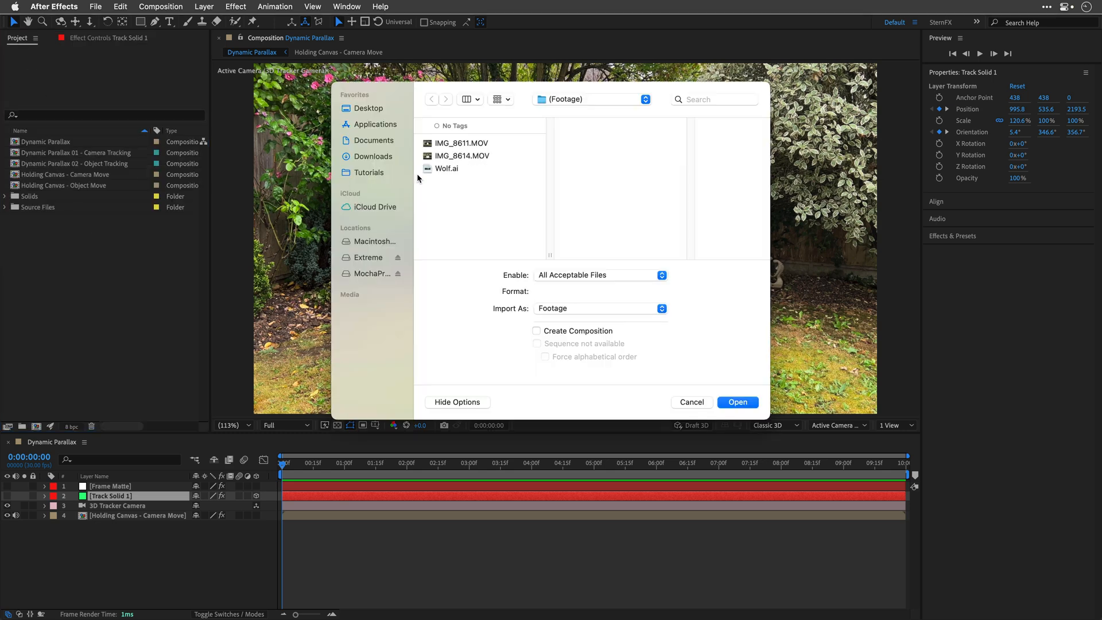
{"action": "left_click", "coordinate": [447, 168]}
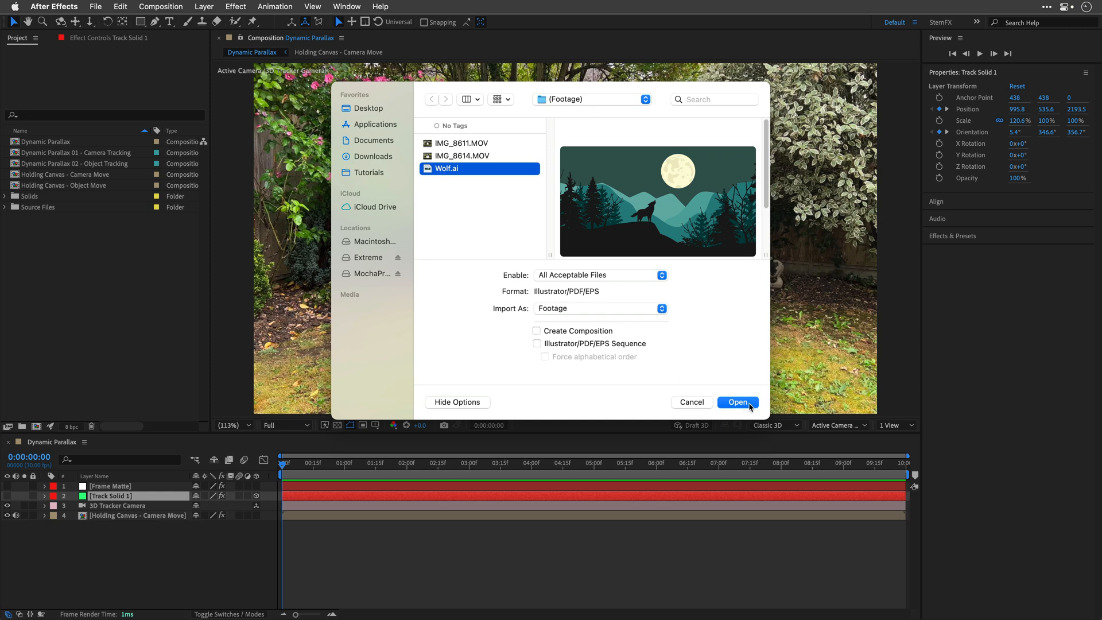
{"action": "left_click", "coordinate": [737, 402]}
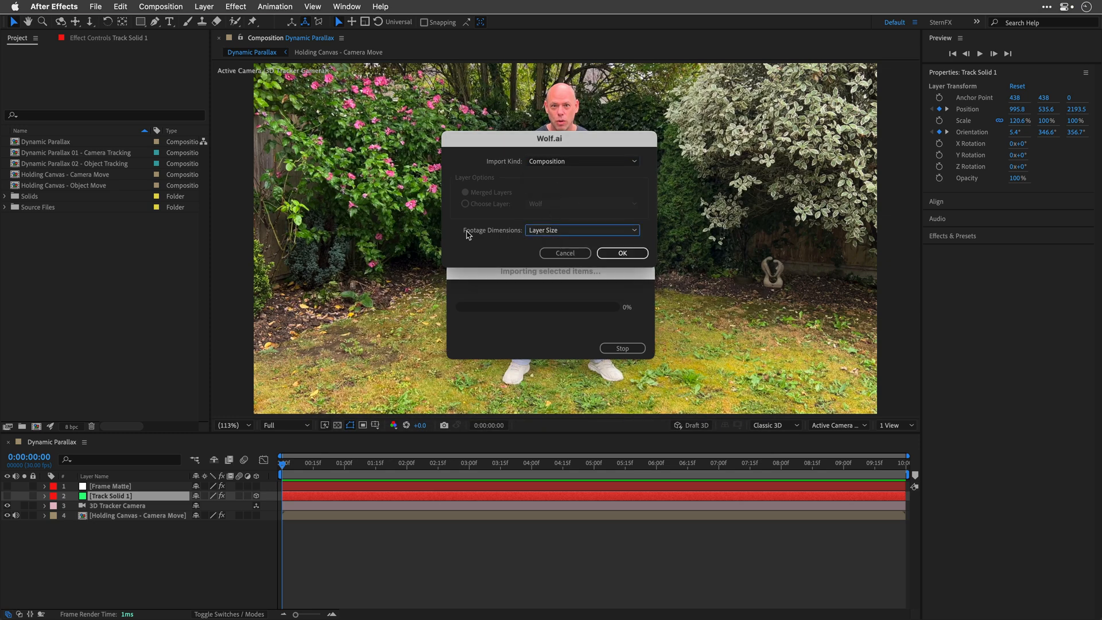
{"action": "left_click", "coordinate": [622, 253]}
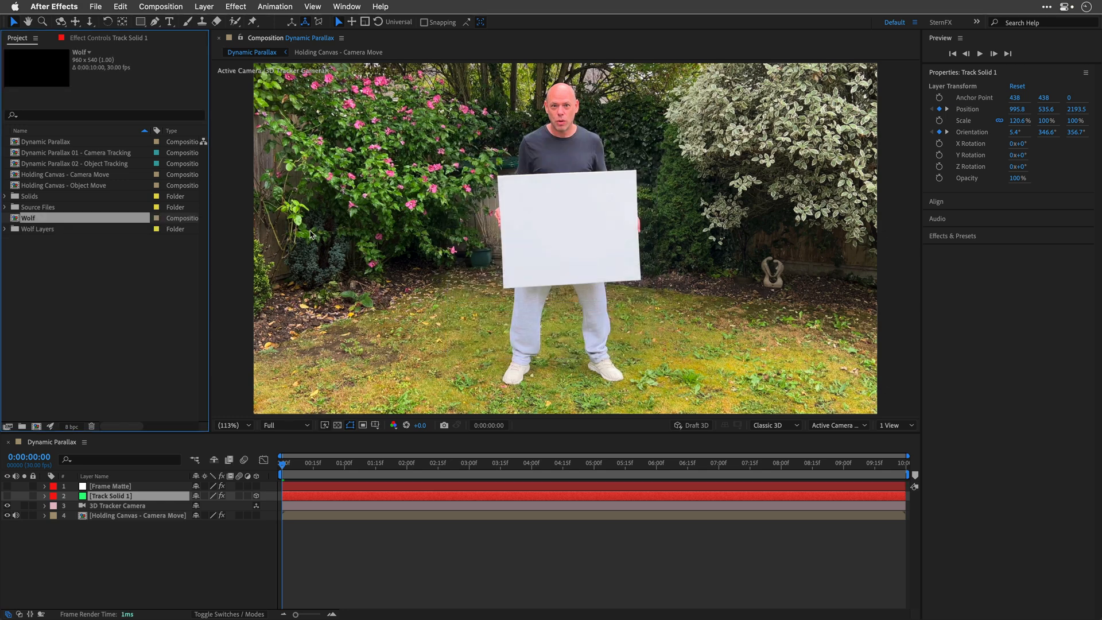
Open the Wolf composition and convert its layers to 3D with One Click Parallax
{"action": "double_click", "coordinate": [29, 217]}
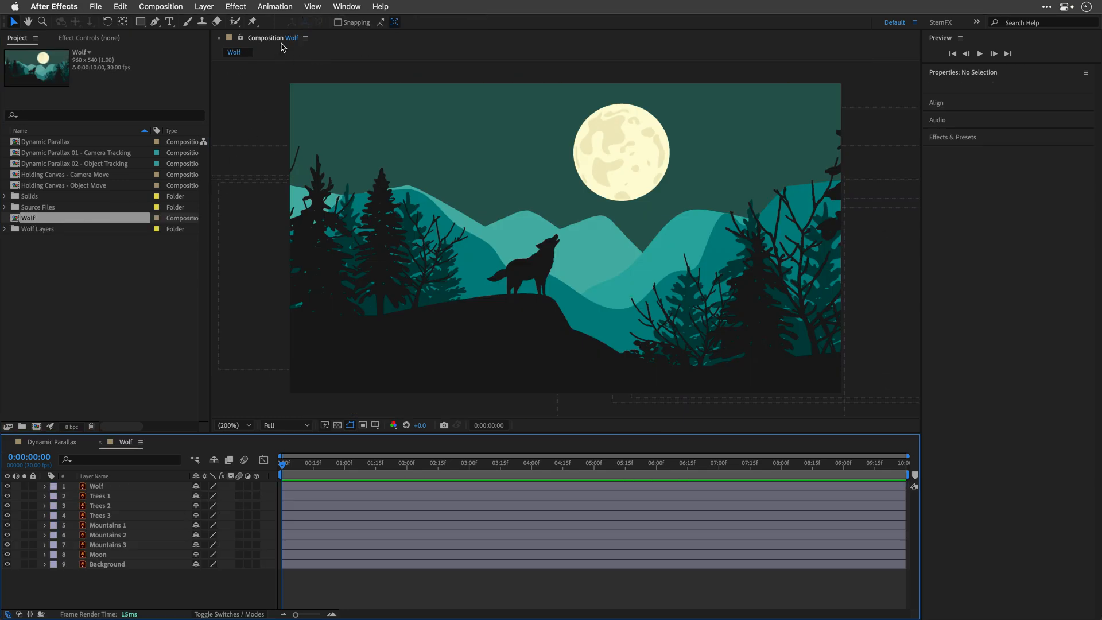
{"action": "left_click", "coordinate": [346, 6]}
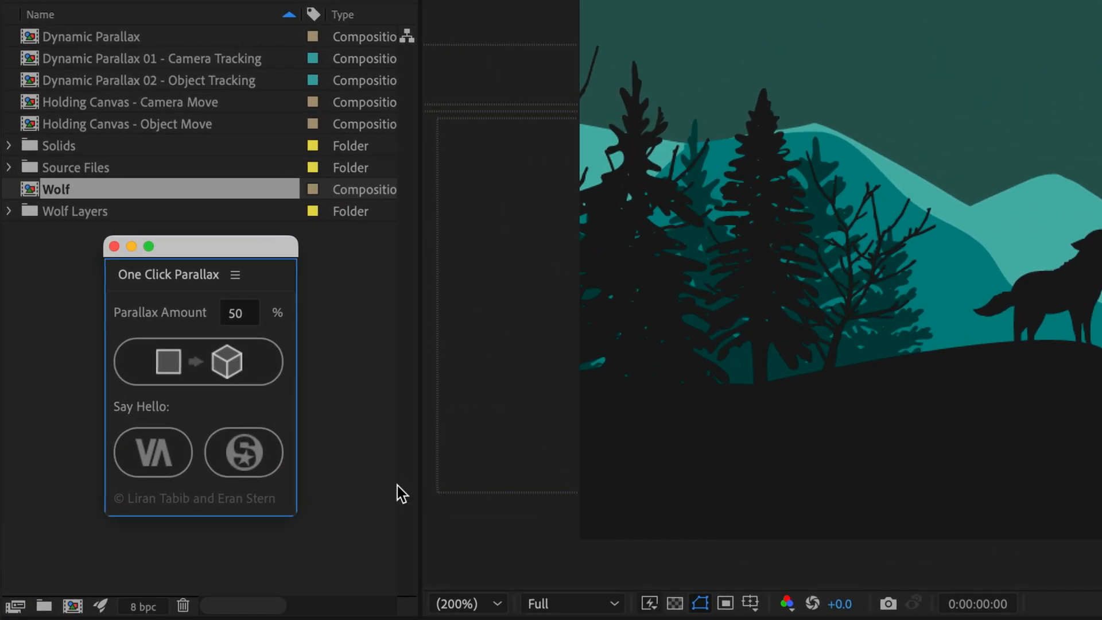
{"action": "mouse_move", "coordinate": [388, 483]}
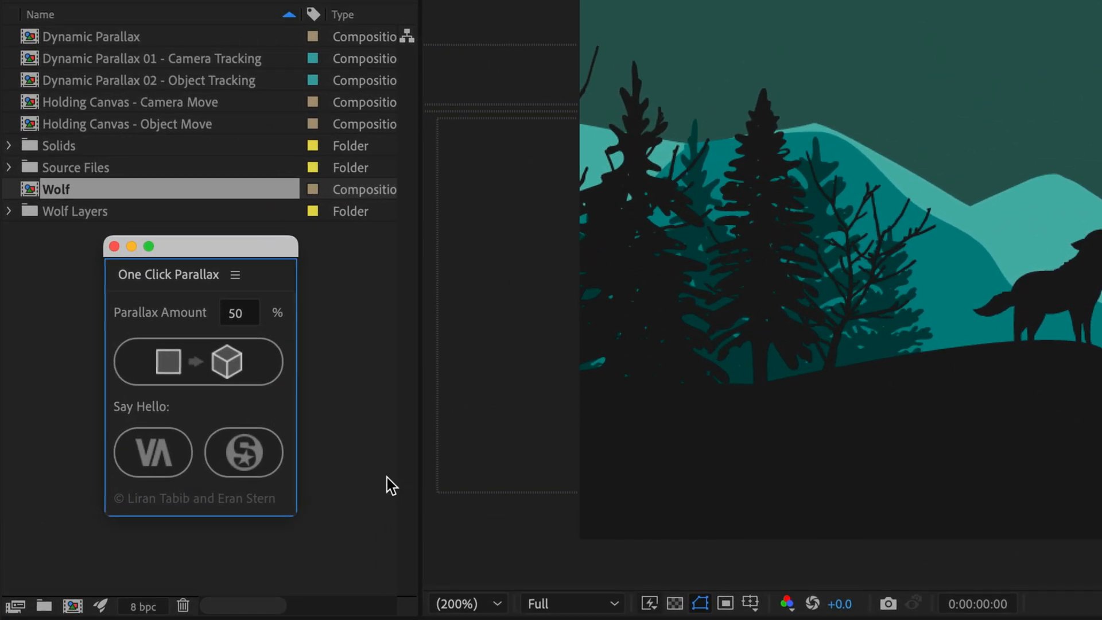
{"action": "mouse_move", "coordinate": [191, 375]}
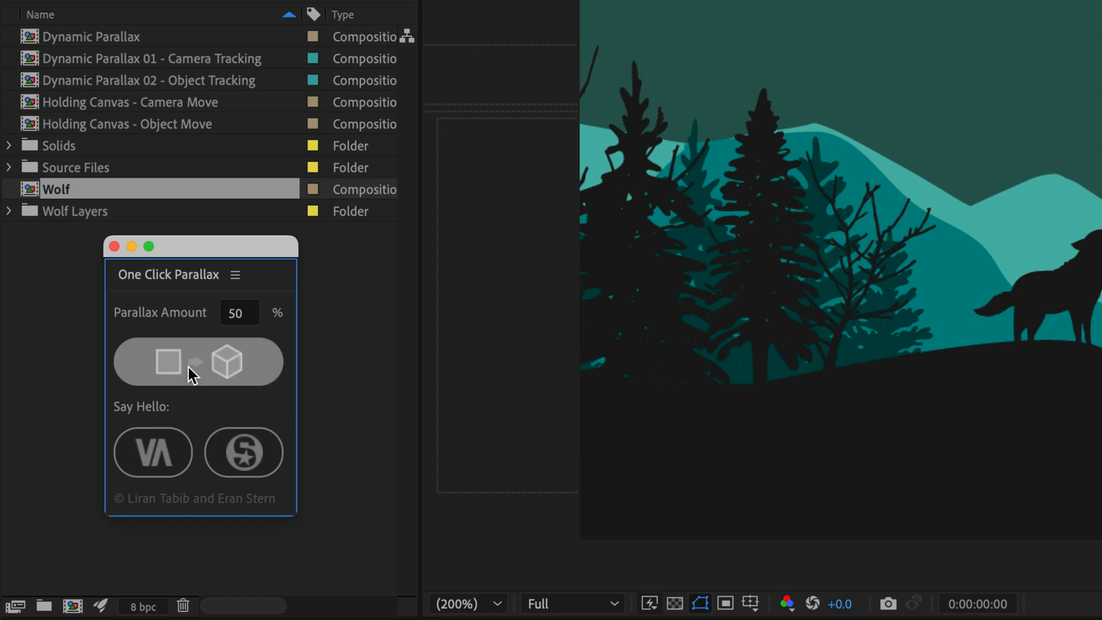
{"action": "left_click", "coordinate": [169, 362]}
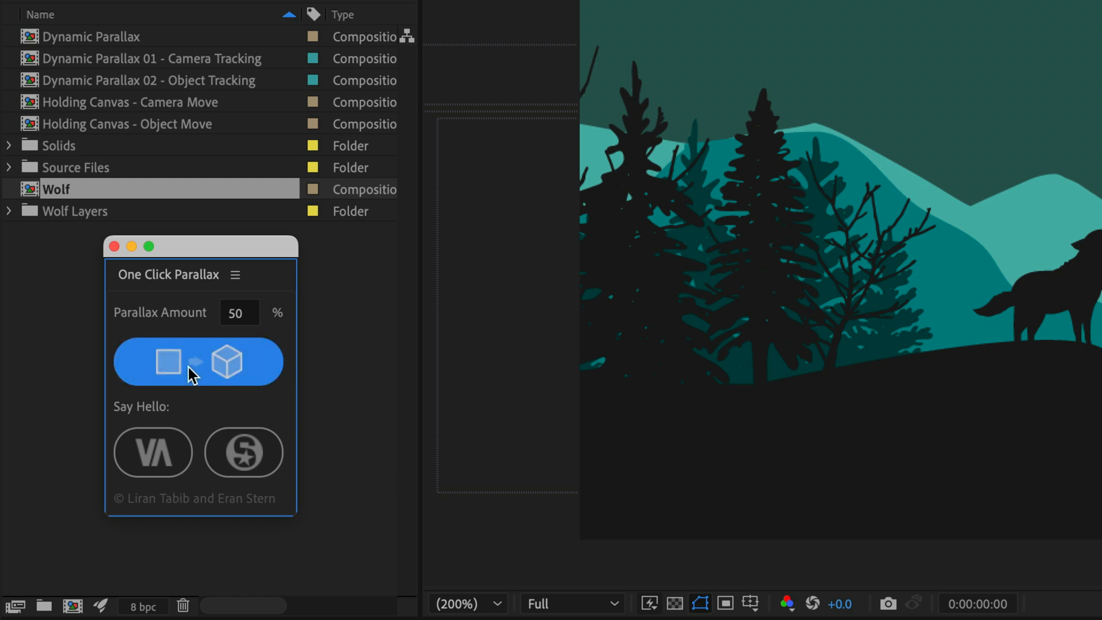
{"action": "mouse_move", "coordinate": [115, 261]}
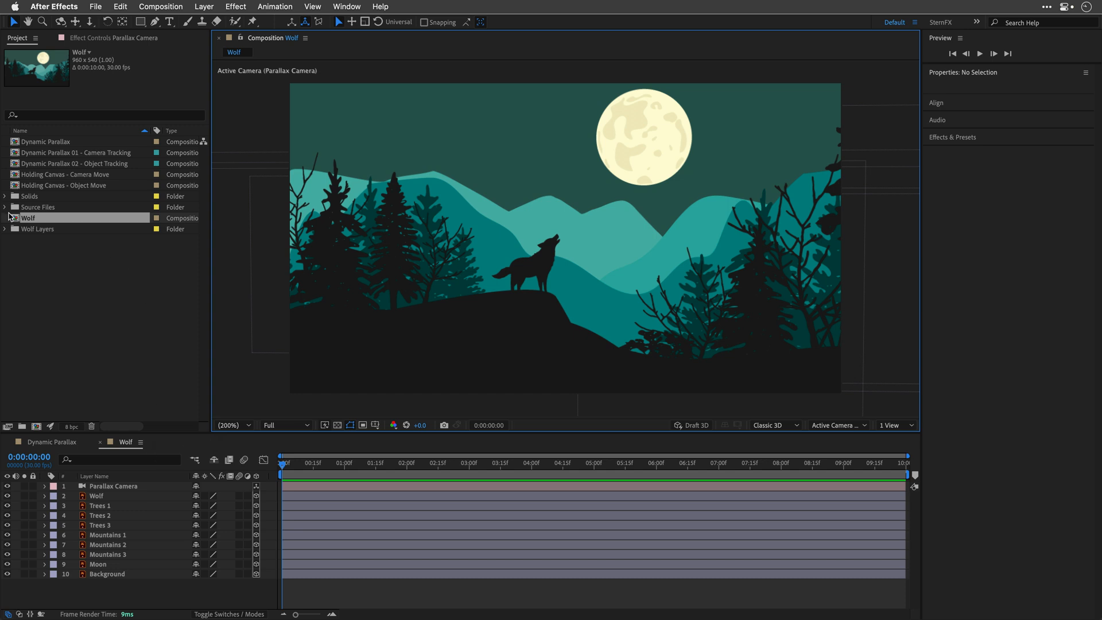
Expand Source Files and open the Wolf Parallax composition
{"action": "left_click", "coordinate": [5, 207]}
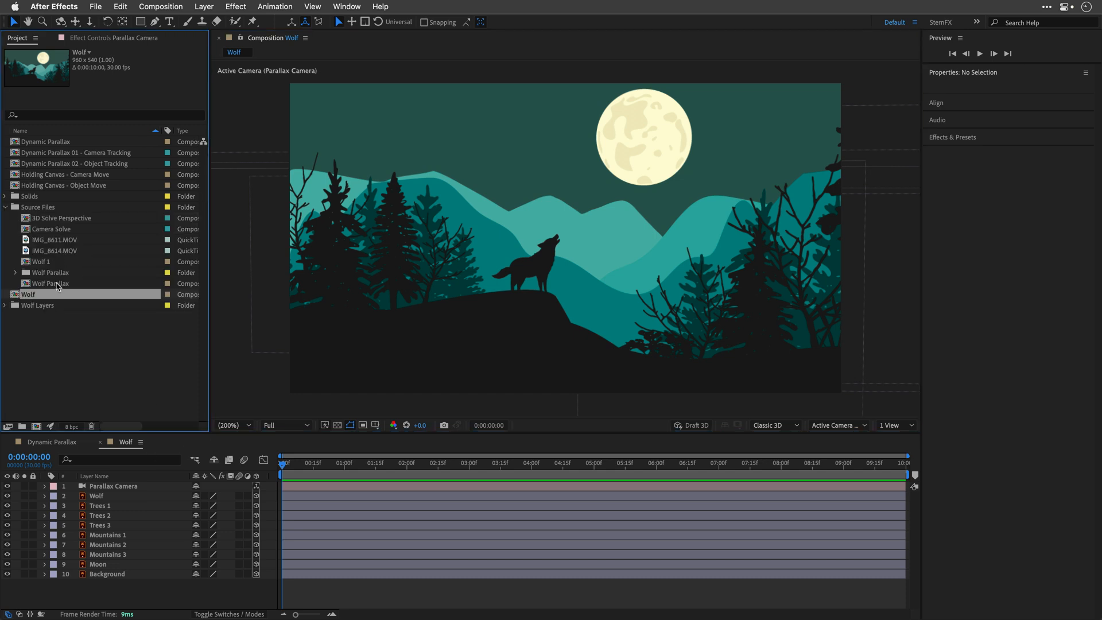
{"action": "double_click", "coordinate": [52, 283]}
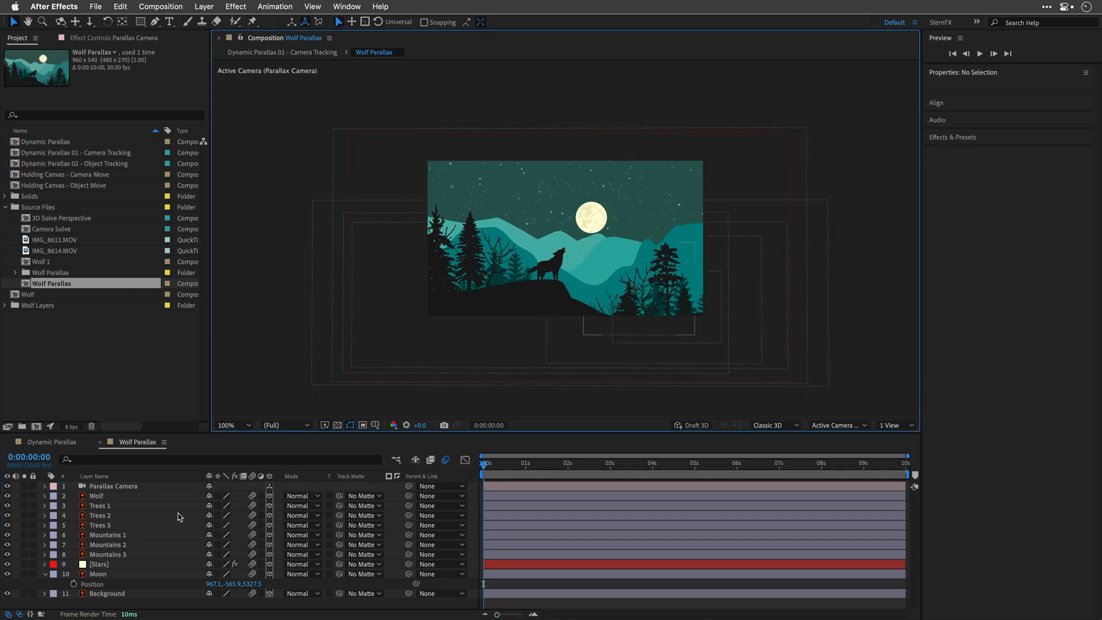
{"action": "left_click", "coordinate": [100, 564]}
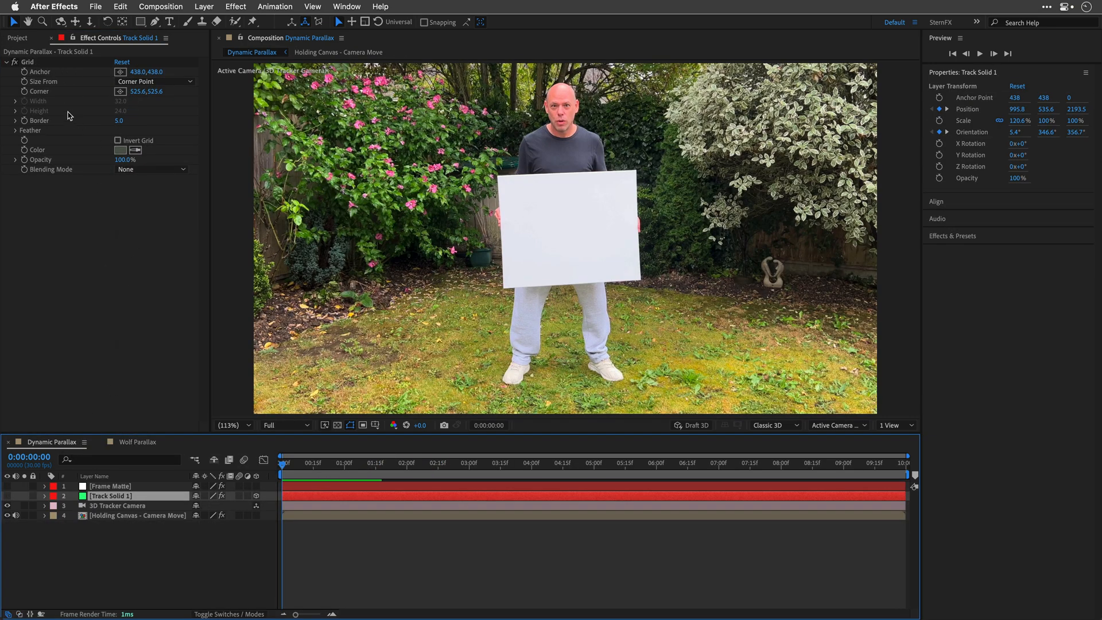
Add Wolf Parallax to Dynamic Parallax, parent it to Track Solid 1, and return to the start
{"action": "left_click", "coordinate": [17, 38]}
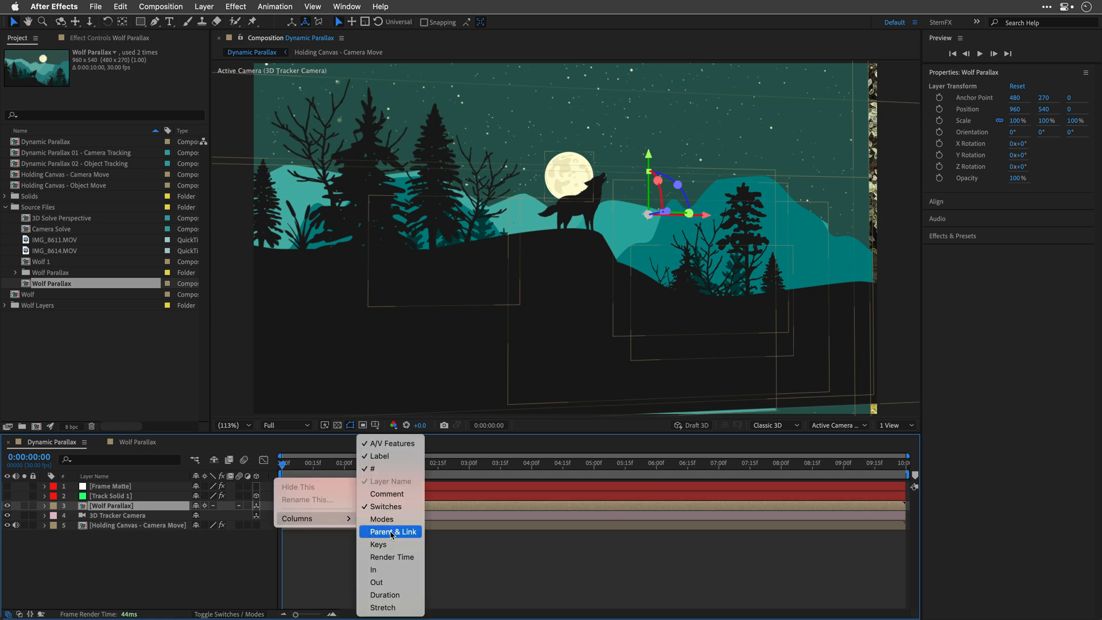
{"action": "left_click", "coordinate": [390, 532]}
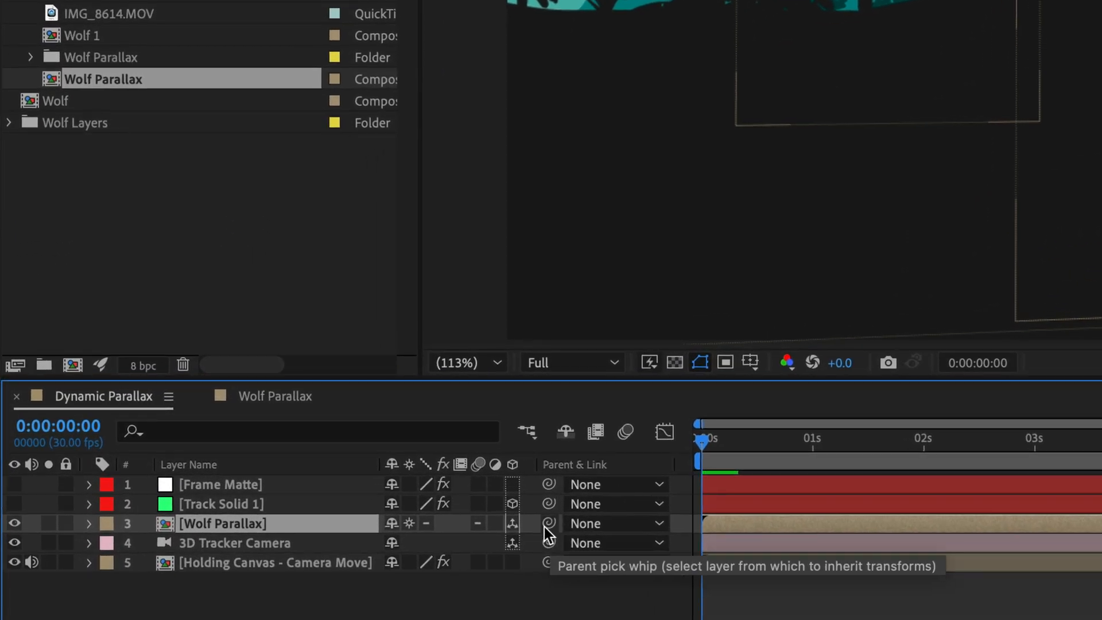
{"action": "left_click_drag", "start_coordinate": [549, 523], "coordinate": [211, 503]}
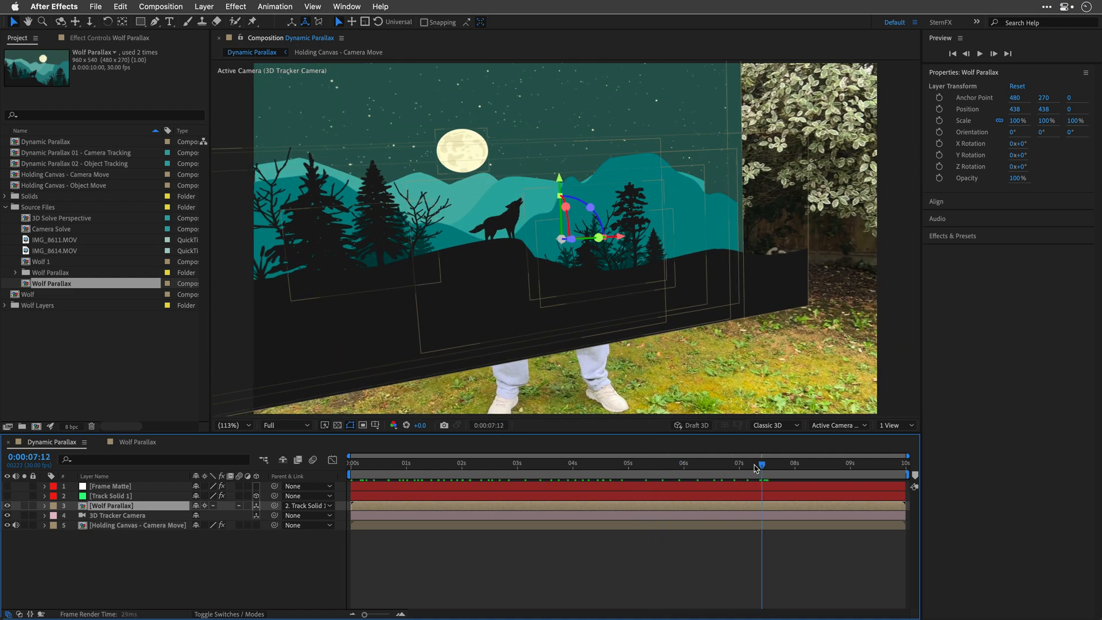
{"action": "left_click", "coordinate": [351, 463]}
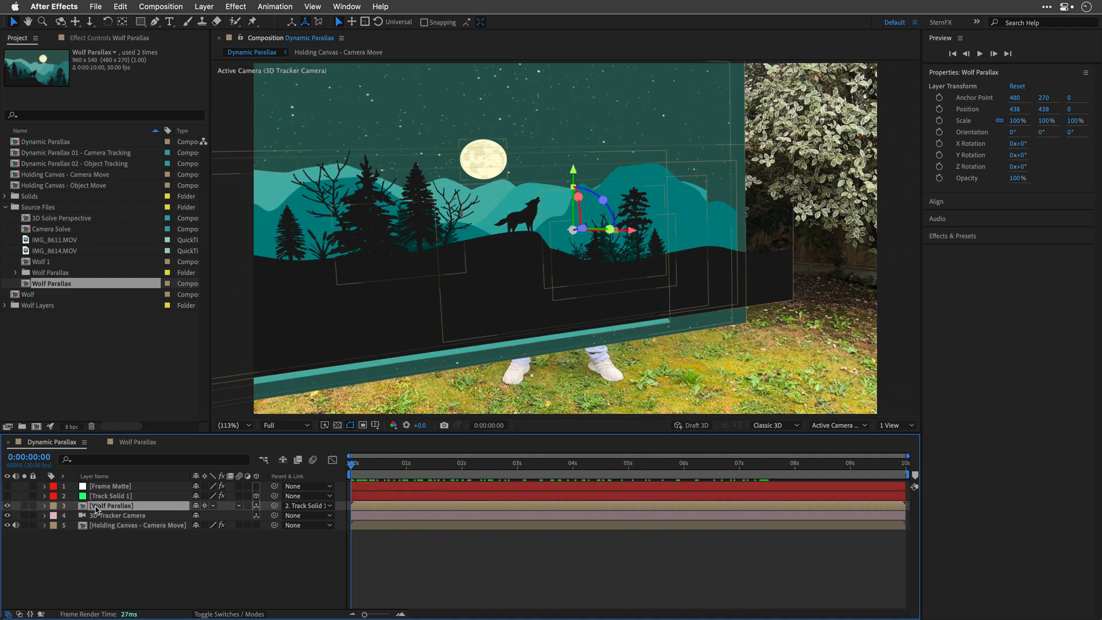
Scale Wolf Parallax to 40% and check its fit at later points in the clip
{"action": "left_click", "coordinate": [43, 506]}
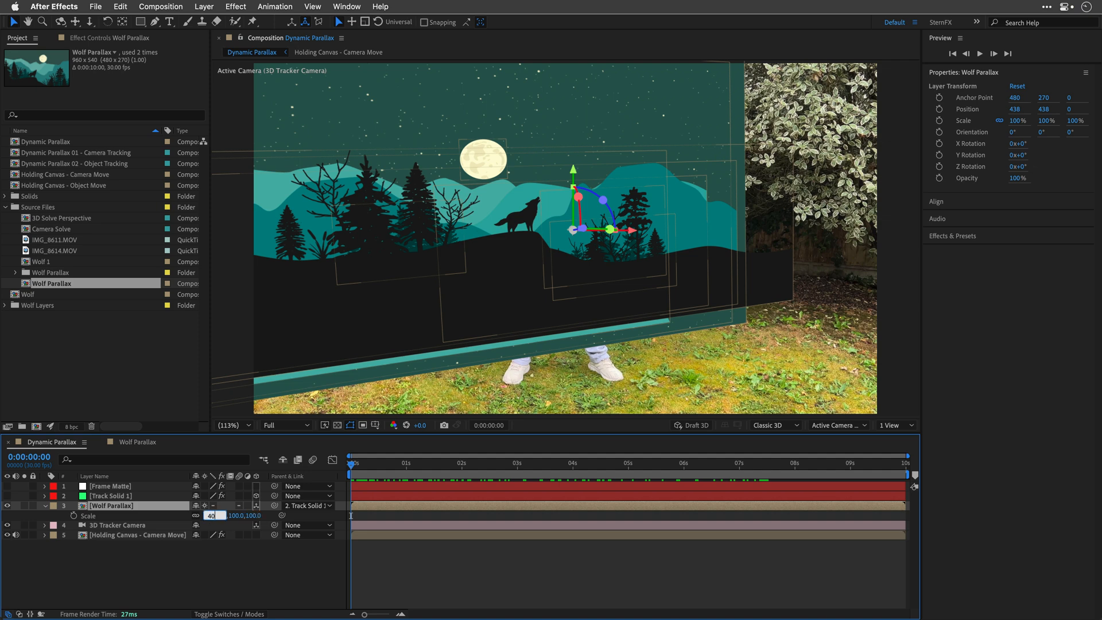
{"action": "type", "text": "40.0,40.0%"}
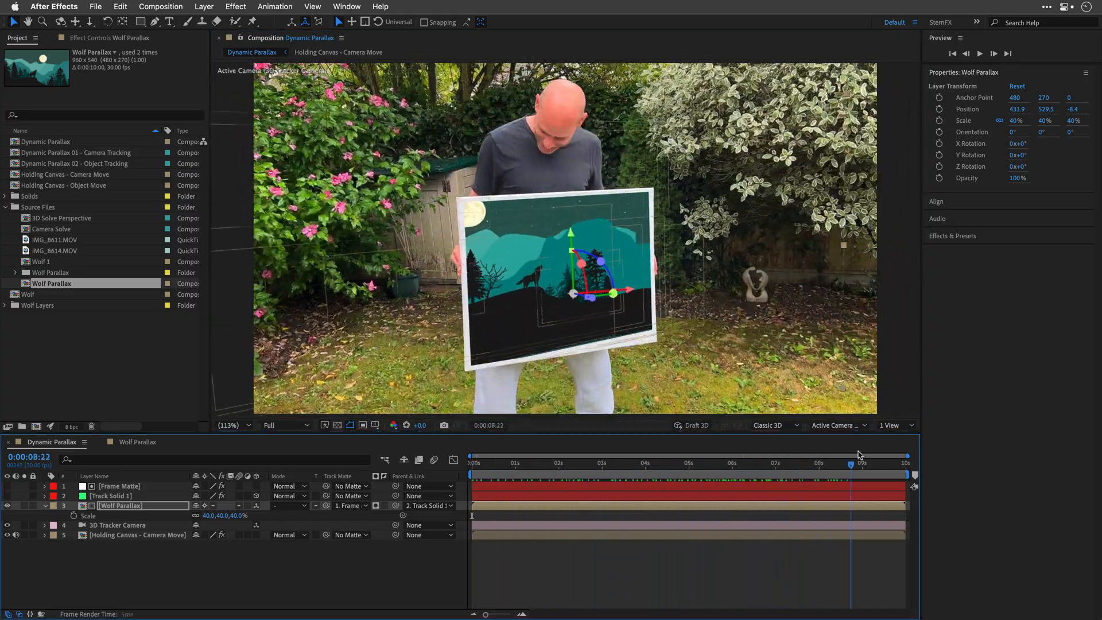
{"action": "left_click", "coordinate": [686, 465]}
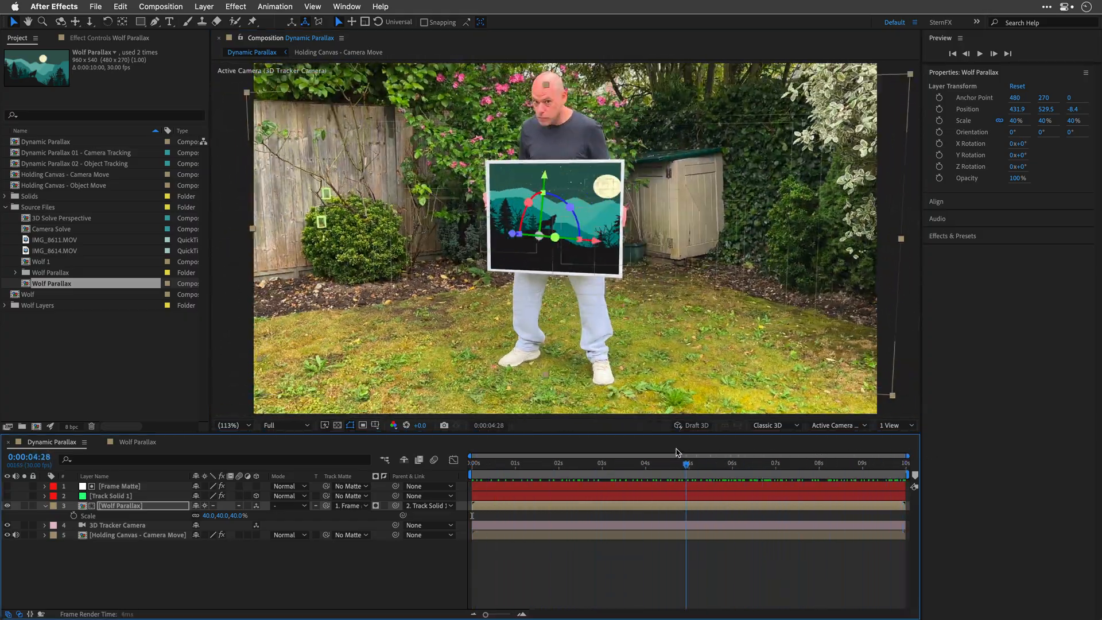
{"action": "left_click", "coordinate": [570, 463]}
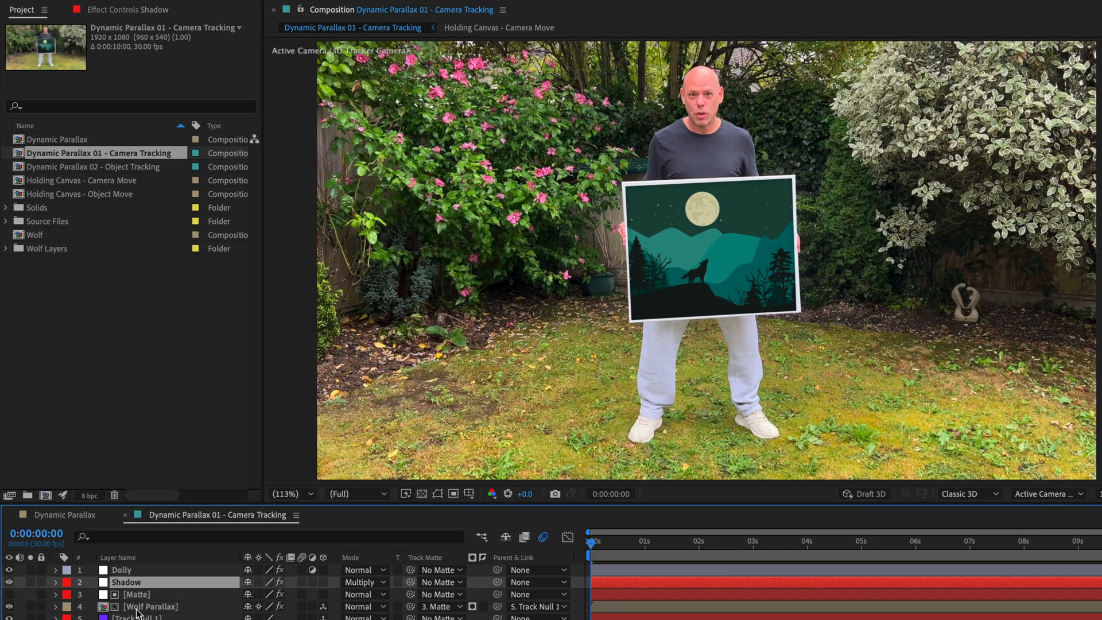
Review Wolf Parallax's Levels and Noise HLS Auto effects, then the Shadow layer's settings
{"action": "left_click", "coordinate": [147, 607]}
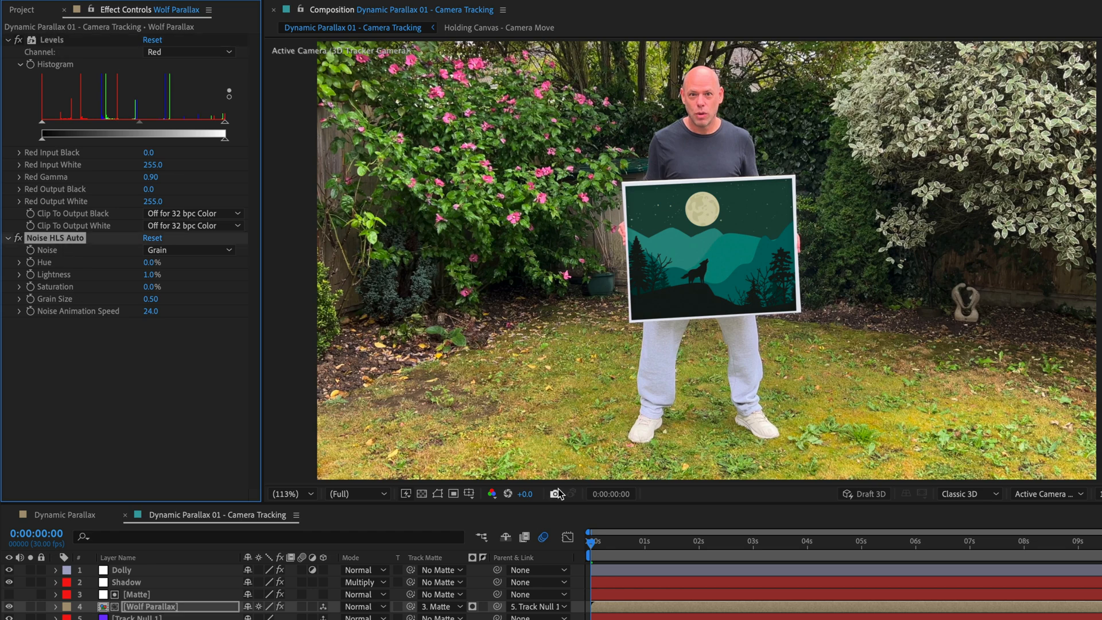
{"action": "left_click", "coordinate": [757, 542]}
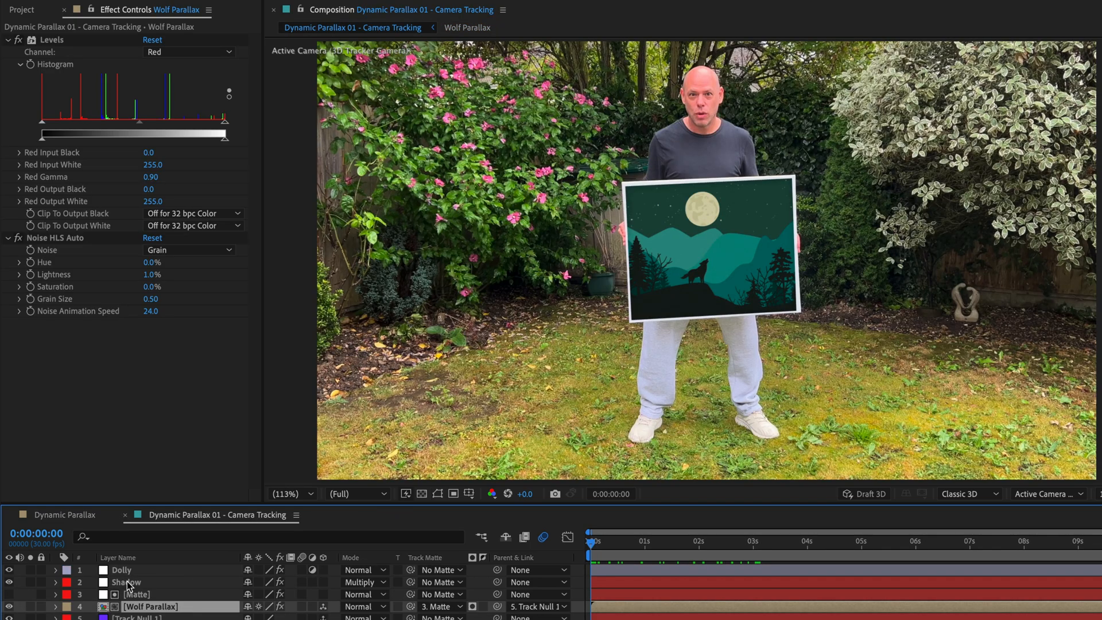
{"action": "left_click", "coordinate": [99, 570]}
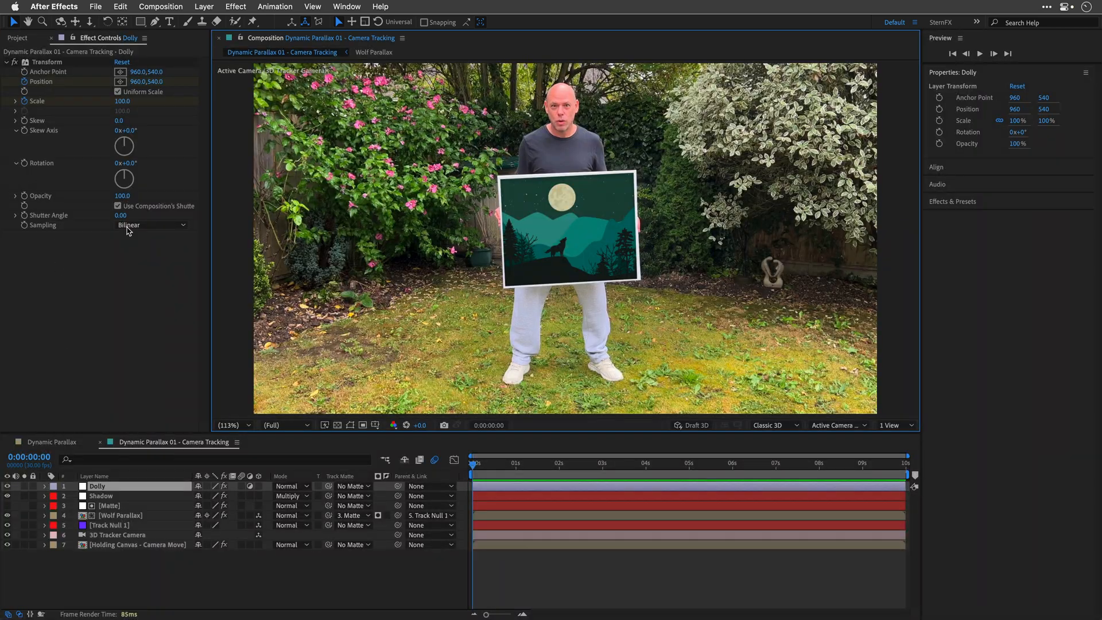
{"action": "left_click", "coordinate": [17, 39]}
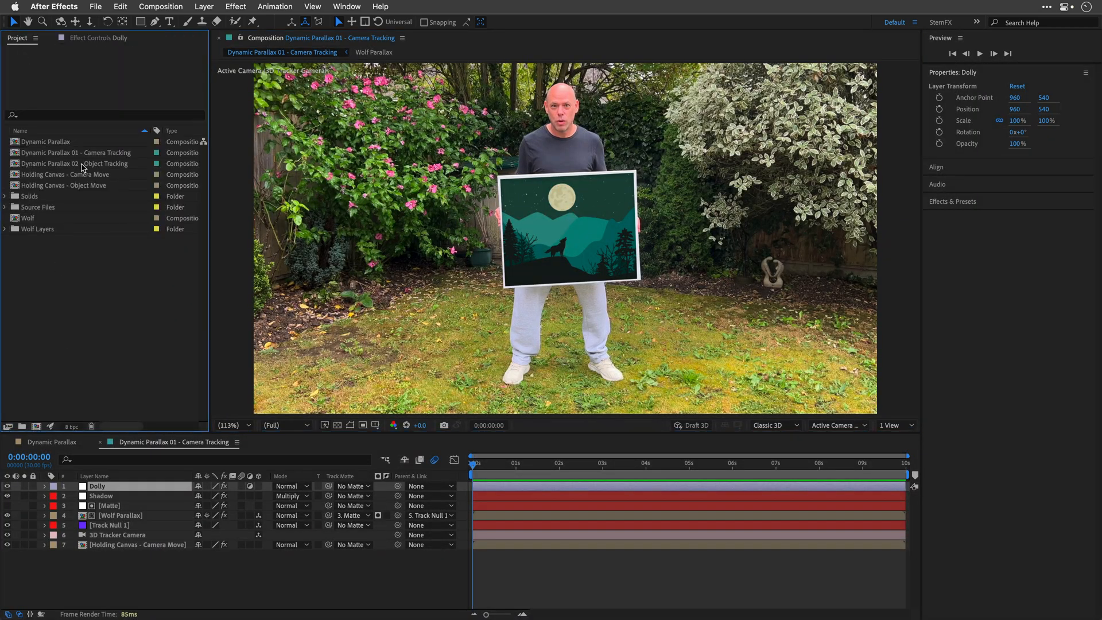